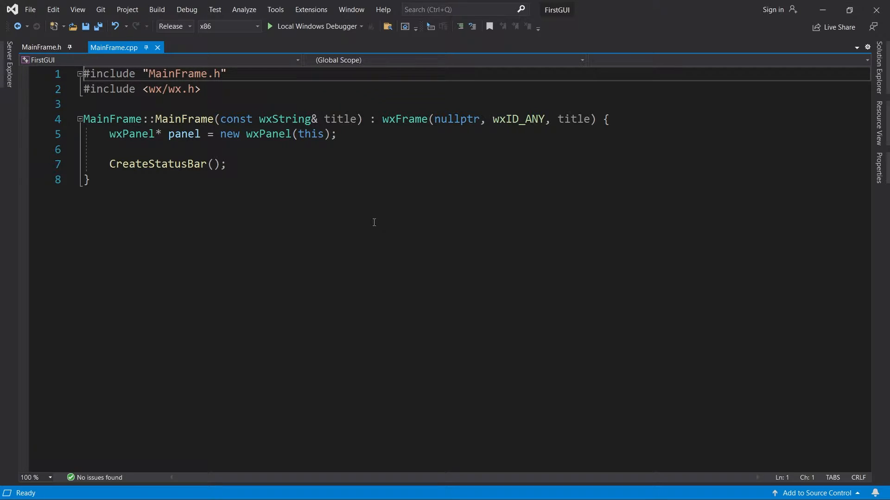
# - Declare 'private: void OnKeyEvent(wxKeyEvent& evt);' in MainFrame.h and save the header
pyautogui.click(41, 47)
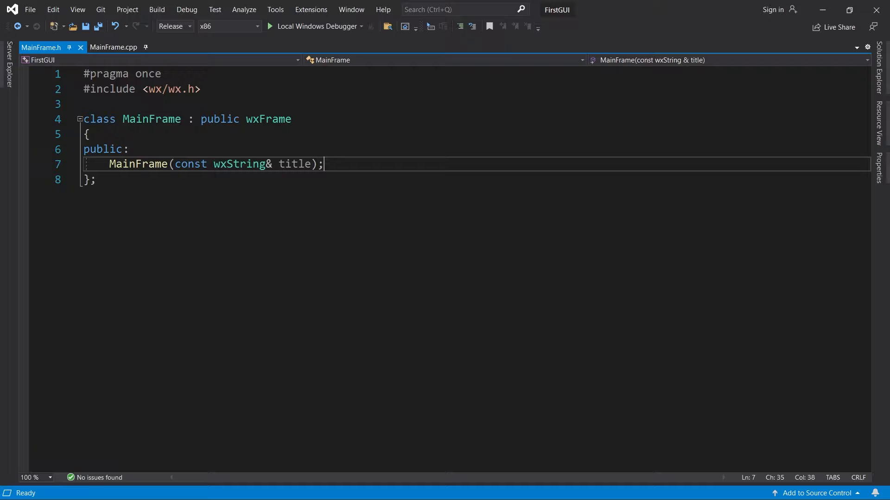
pyautogui.write('privat')
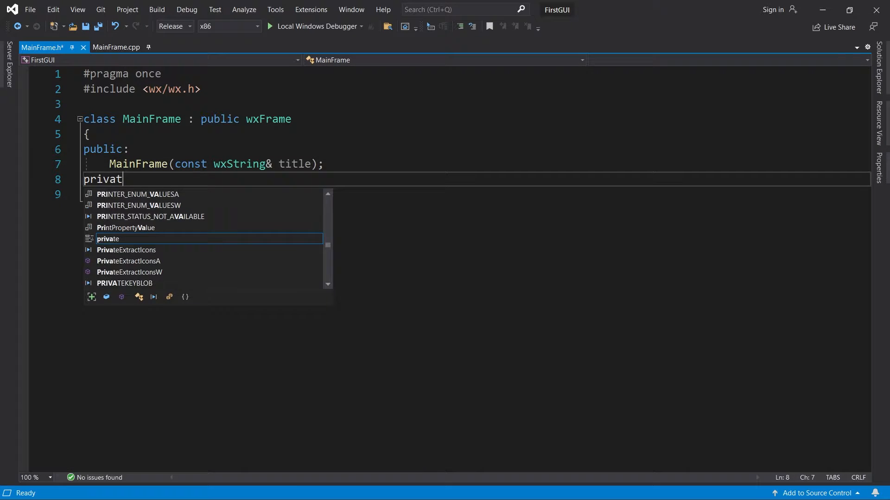
pyautogui.write('e:')
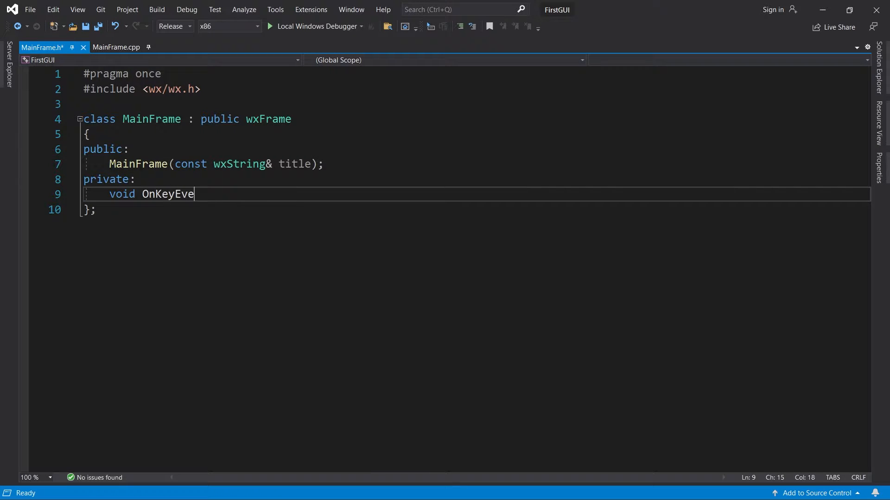
pyautogui.write('nt(wxKeyEvent')
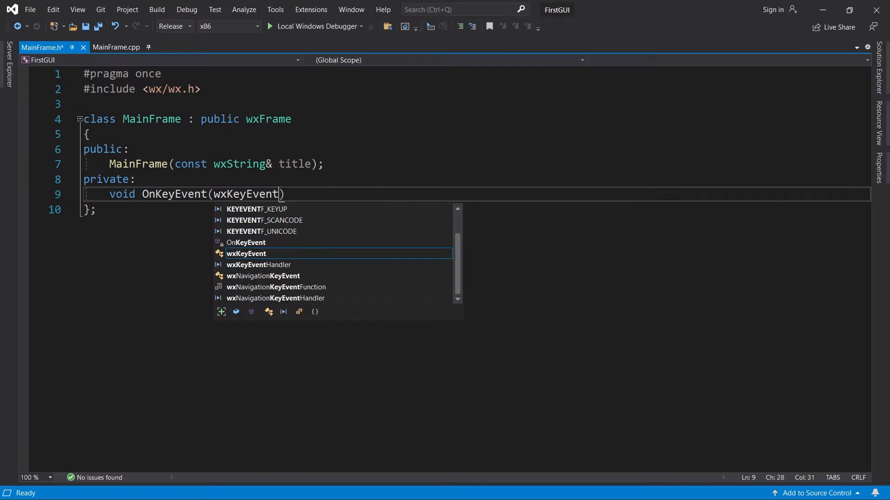
pyautogui.write('& evt);')
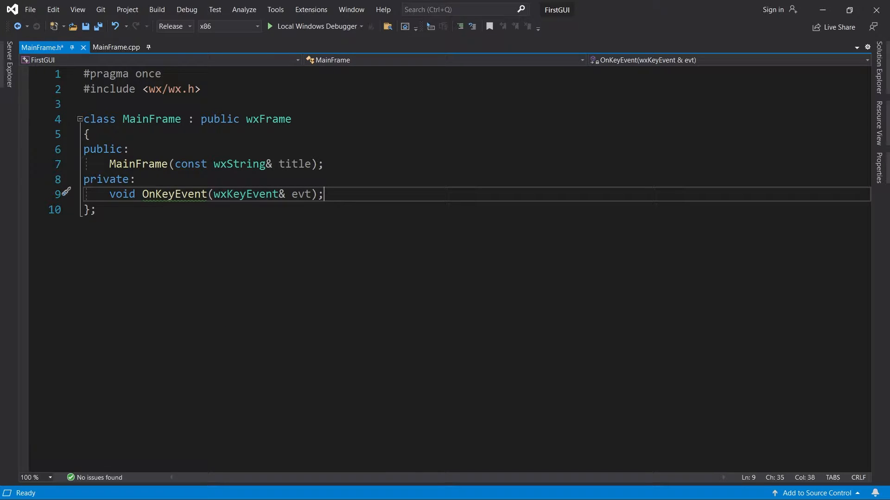
pyautogui.doubleClick(246, 194)
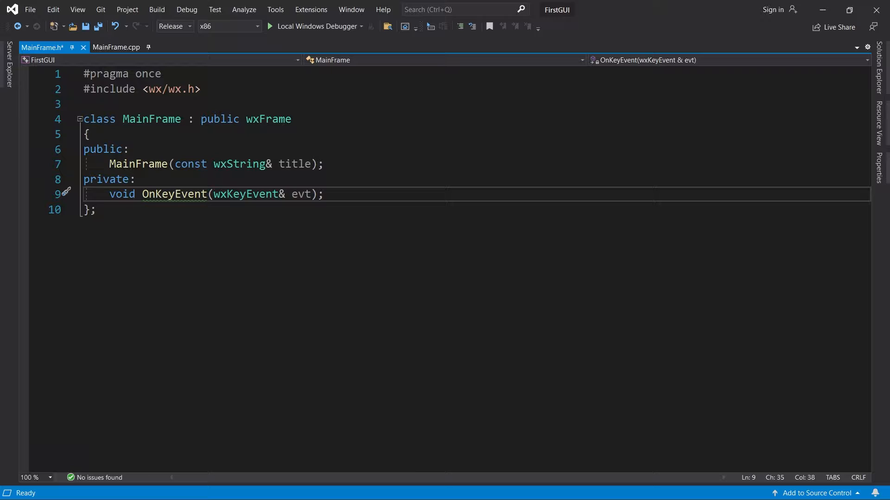
pyautogui.press('ctrl+s')
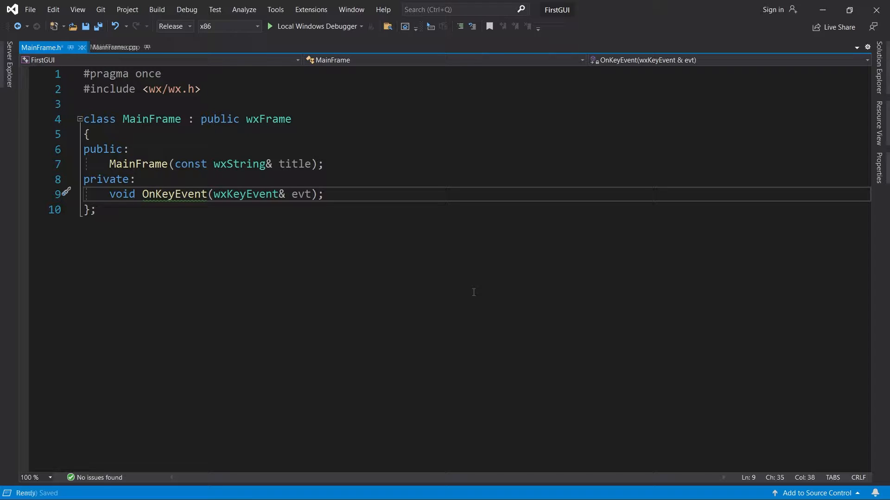
# - Define MainFrame::OnKeyEvent(wxKeyEvent& evt) in MainFrame.cpp calling wxLogStatus("Key Event")
pyautogui.click(114, 47)
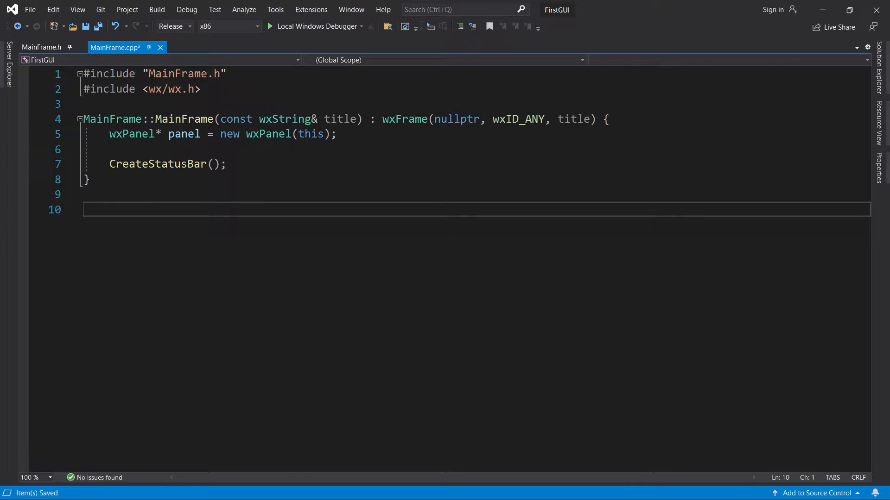
pyautogui.write('void MainFrame::OnK')
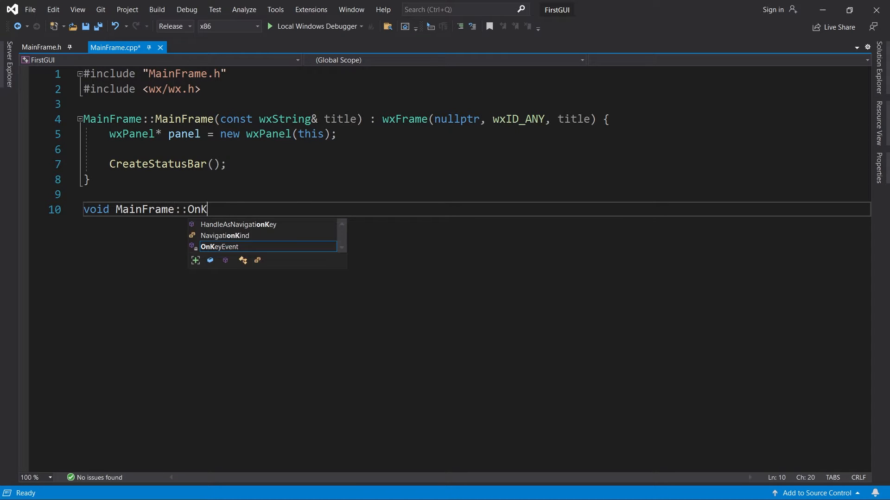
pyautogui.write('eyEvent(wxKeyEvent& evt) {')
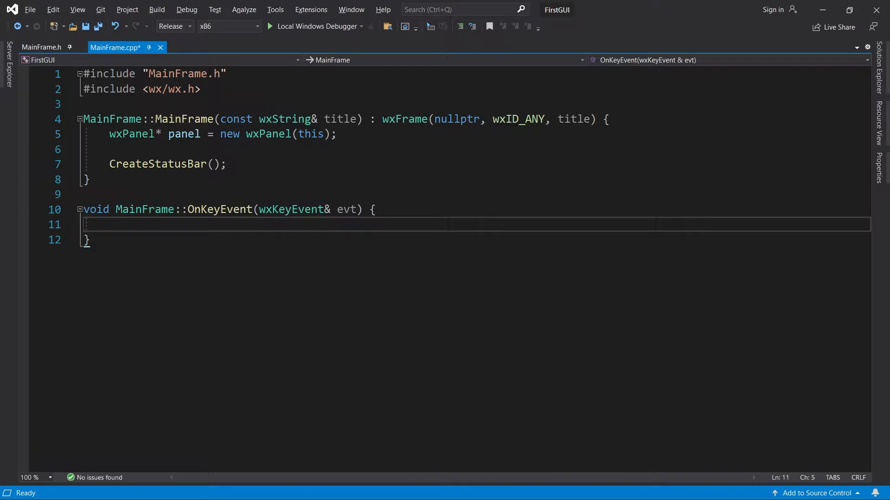
pyautogui.write('w')
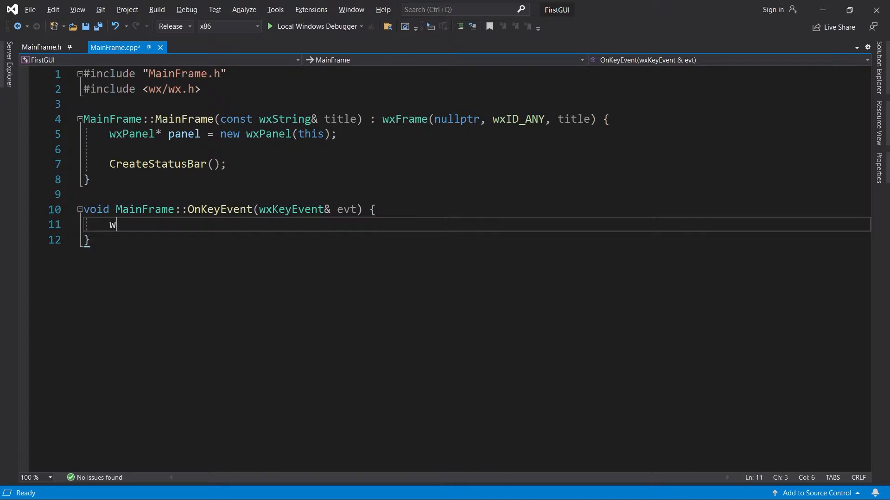
pyautogui.write('xLogStatus("Key ")')
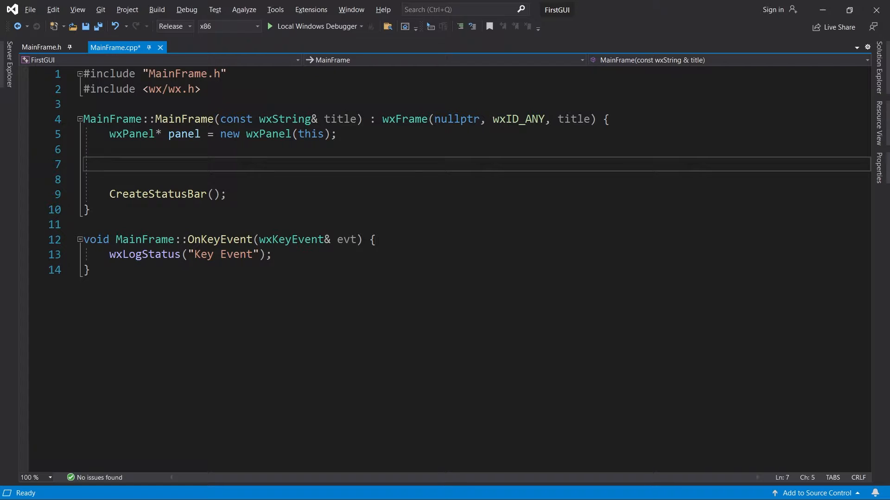
# - Add panel->Bind(wxEVT_KEY_DOWN, &MainFrame::OnKeyEvent, this); in the constructor
pyautogui.write('panel->Bind(')
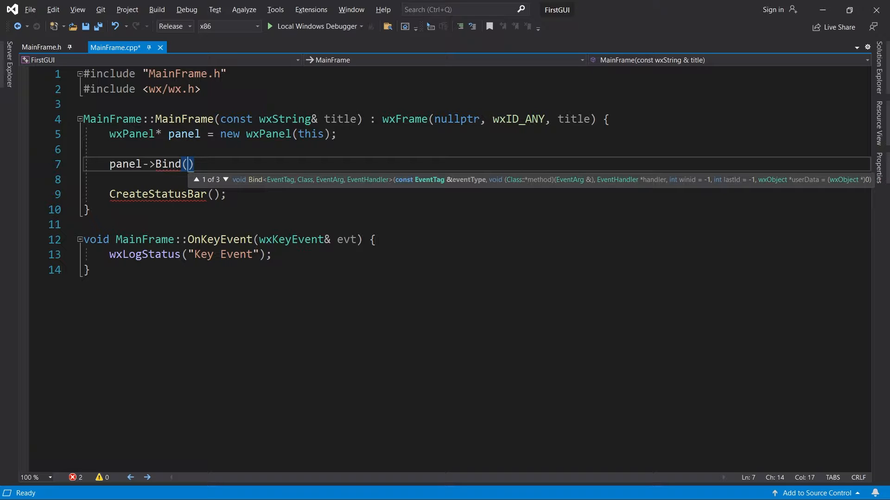
pyautogui.write('w')
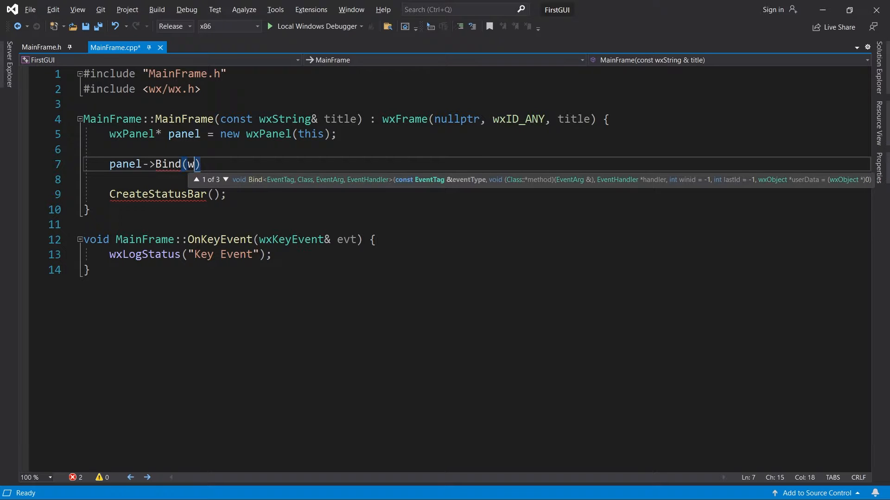
pyautogui.write('xEVT_KEY_DOWN,')
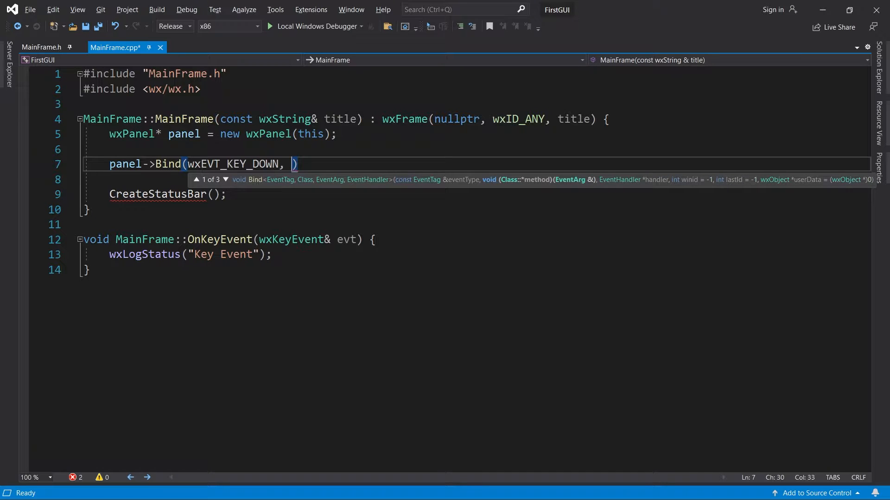
pyautogui.write('&')
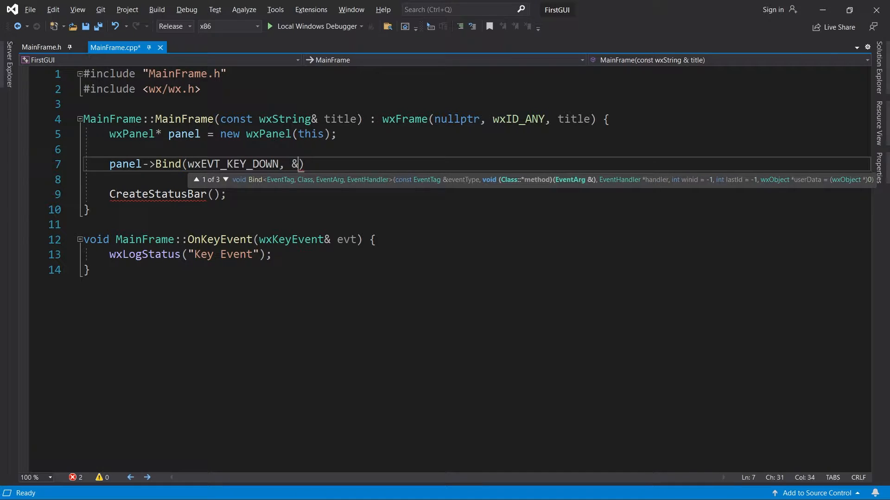
pyautogui.write('MainFrame::OnKeyEvent,')
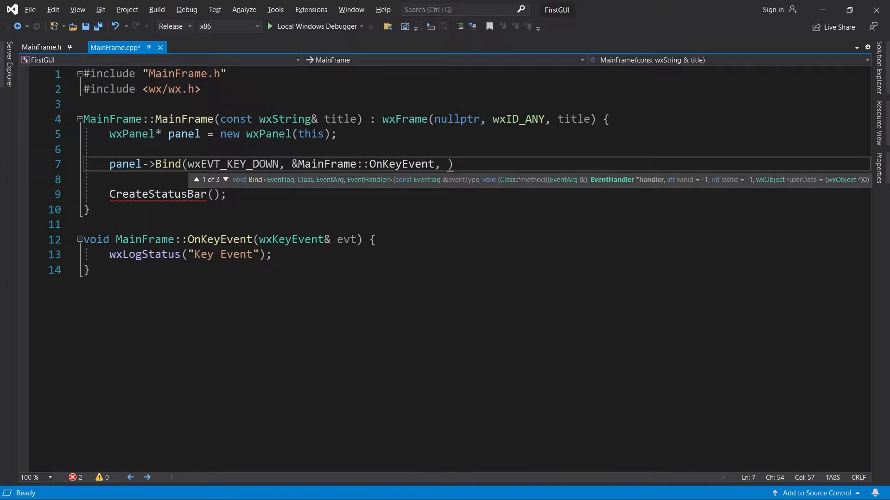
pyautogui.write('this);')
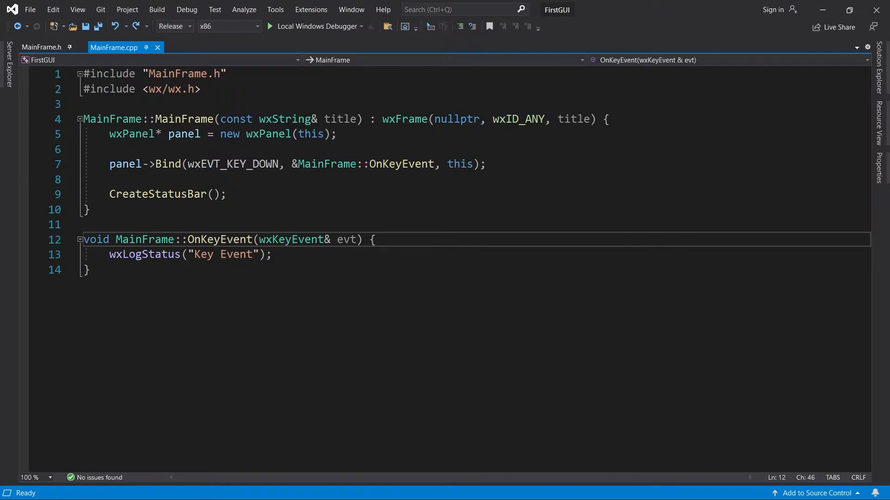
# - Read wxChar keyChar = evt.GetUnicodeKey() and log "Key Event %c" with keyChar
pyautogui.write('wxChar k')
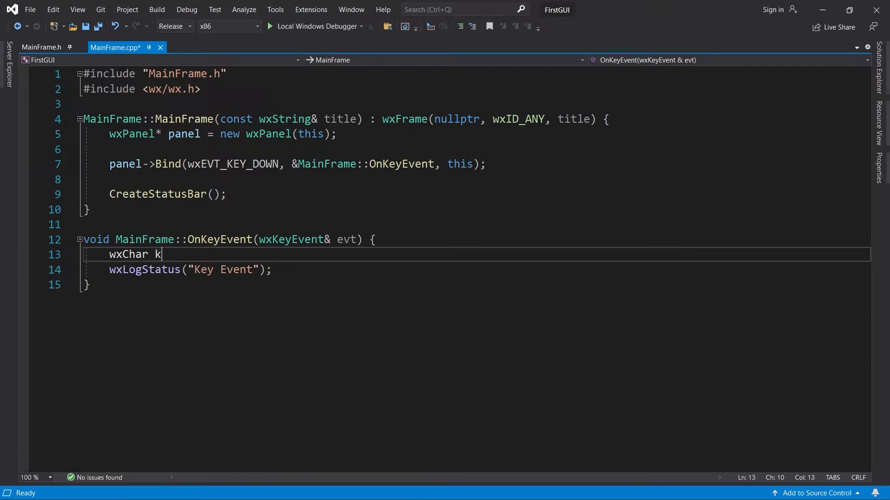
pyautogui.write('eyChar = evt.GetUnicodeKey();')
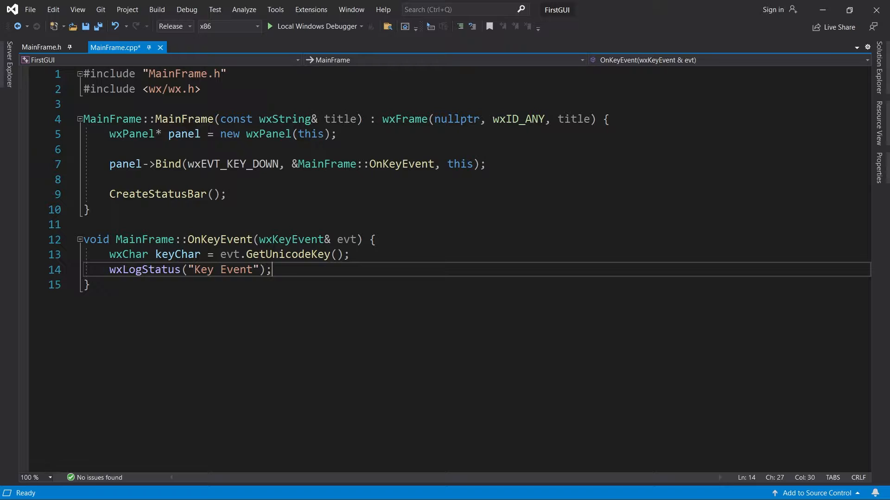
pyautogui.write('%c')
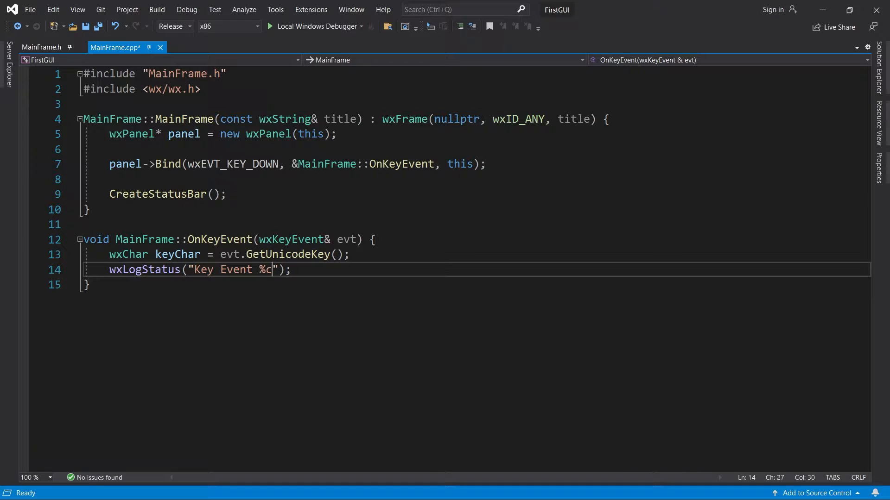
pyautogui.write(', keyCha')
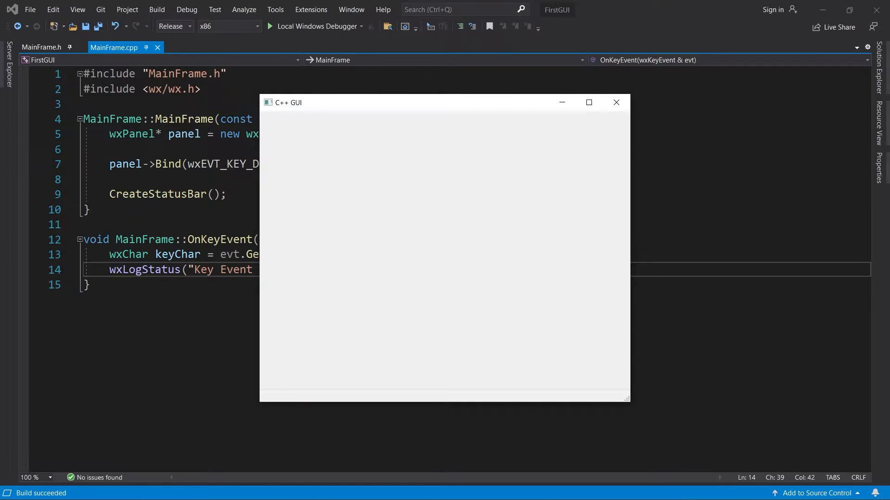
# - Press E, V and M in the running app to see each letter reported in the status bar
pyautogui.press('e')
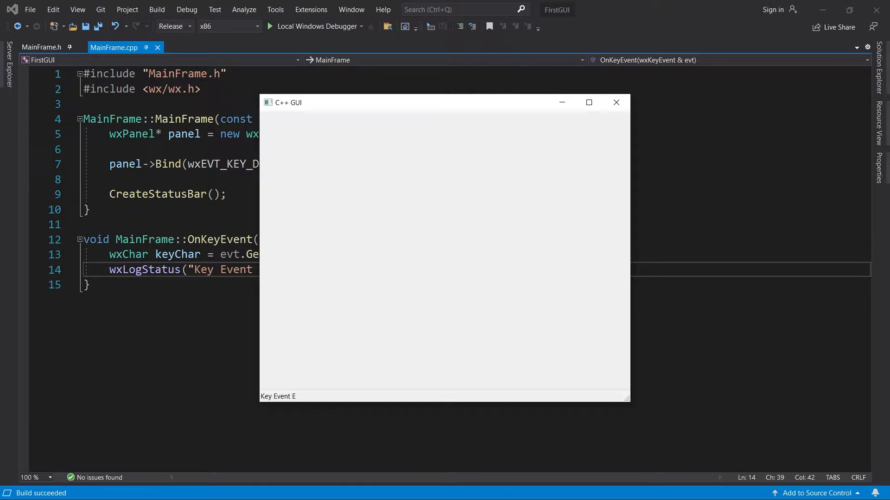
pyautogui.press('v')
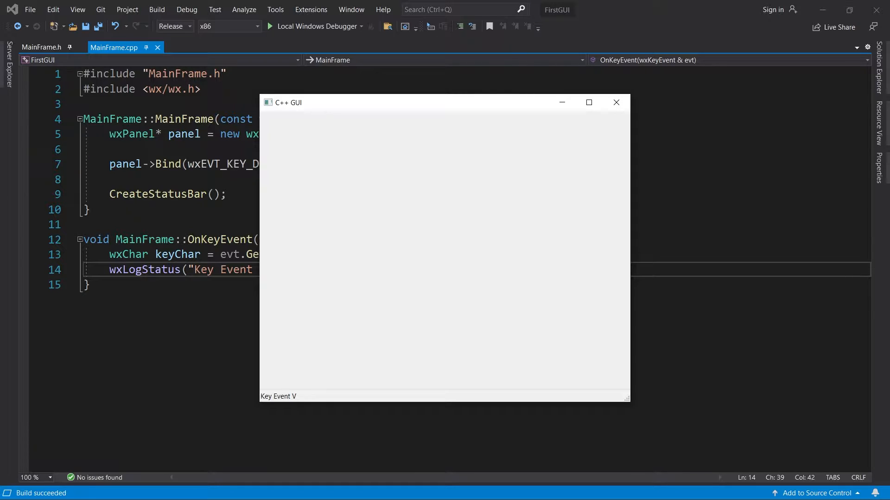
pyautogui.press('m')
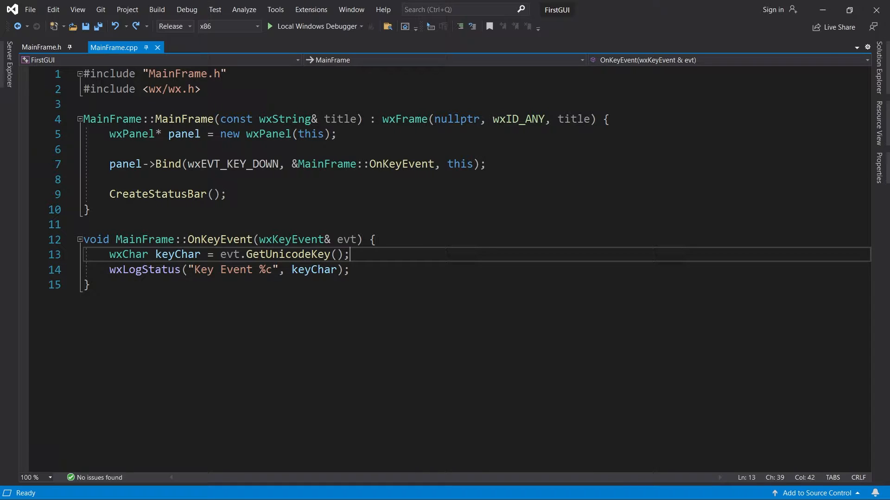
# - If keyChar == WXK_NONE, get int keyCode = evt.GetKeyCode() and log "Key Event %d"
pyautogui.write('if (k')
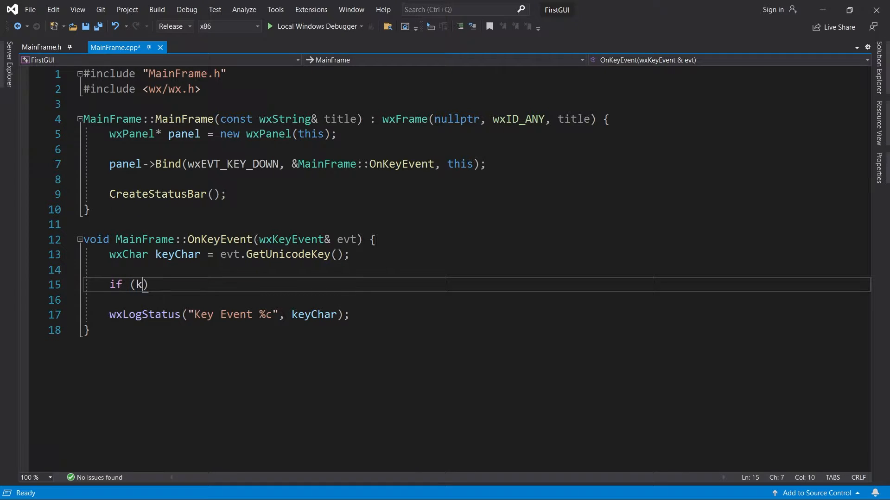
pyautogui.write('eyChar == WXK_NONE')
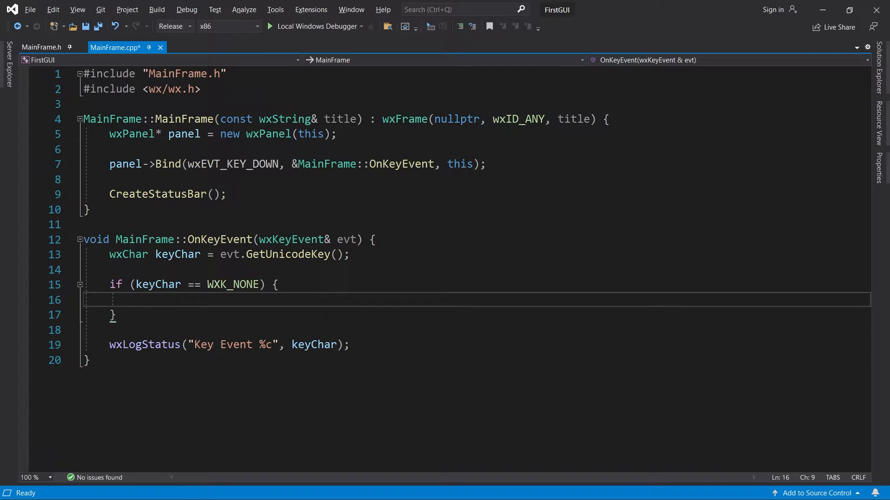
pyautogui.write('int keyCode')
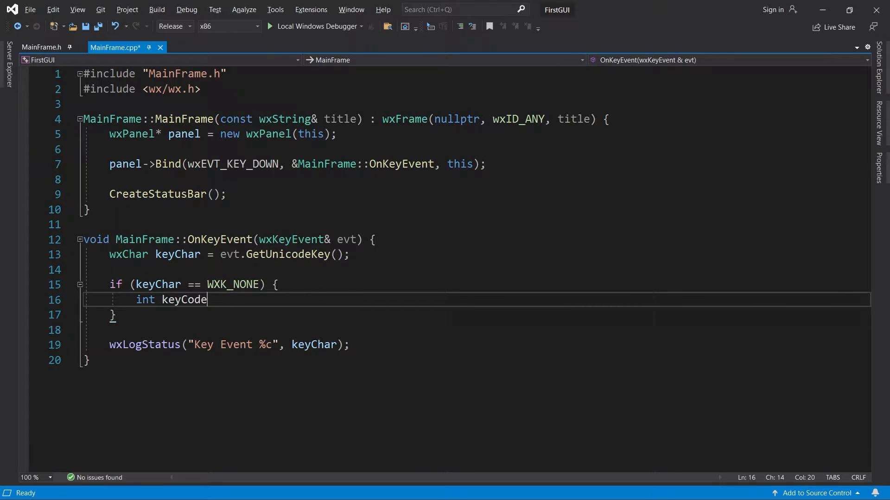
pyautogui.write('= evt.GetKeyCode();')
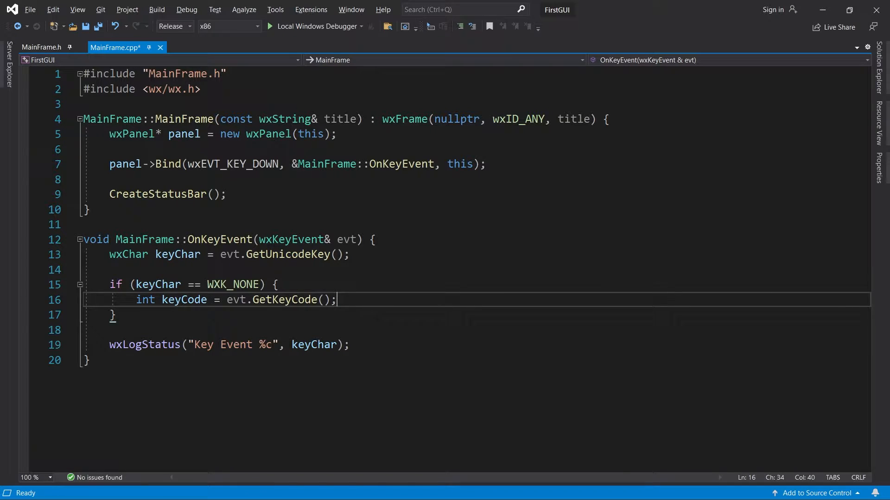
pyautogui.write('wxLogStatus()')
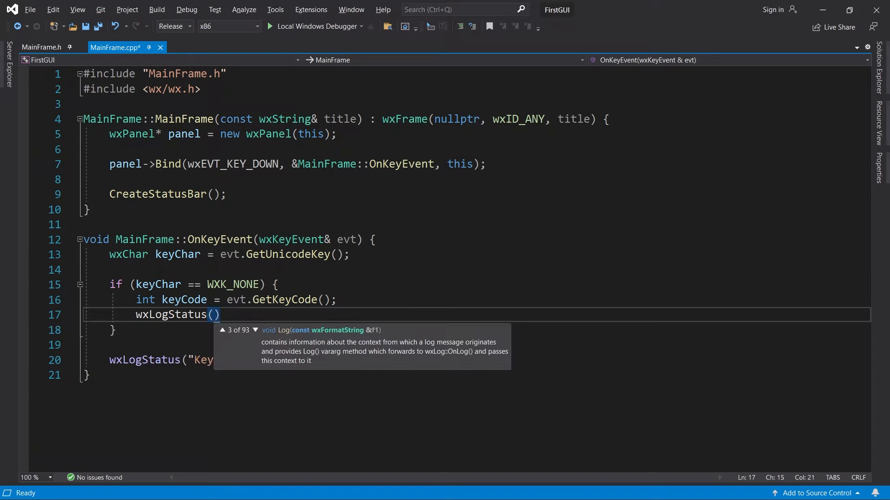
pyautogui.write('"Key Event %"')
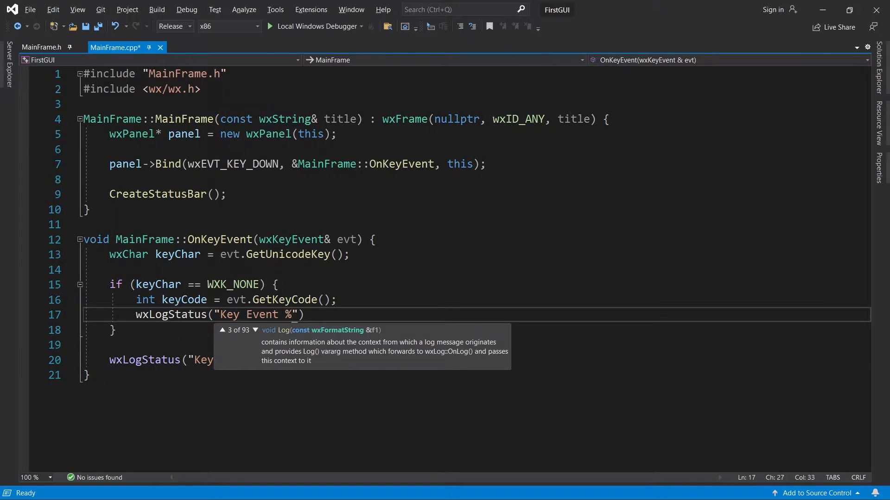
pyautogui.write('d", keyCode);')
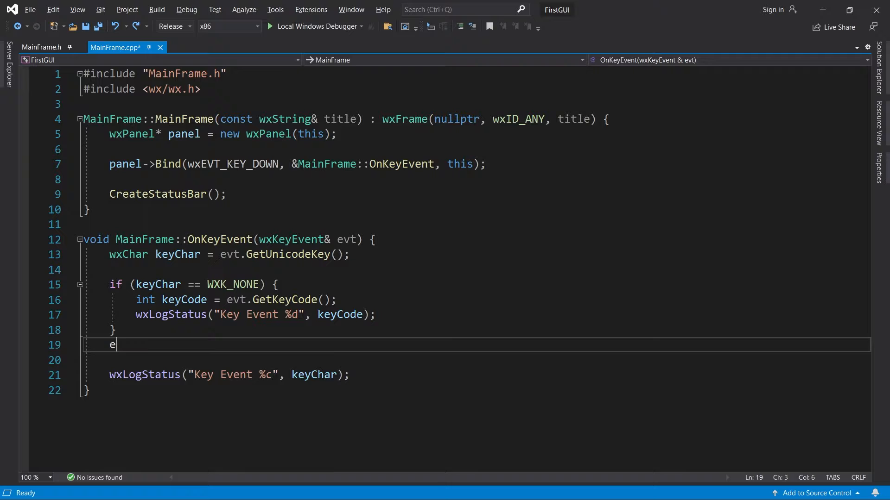
# - Add an else branch logging "Key Event %c" with keyChar
pyautogui.write('lse {')
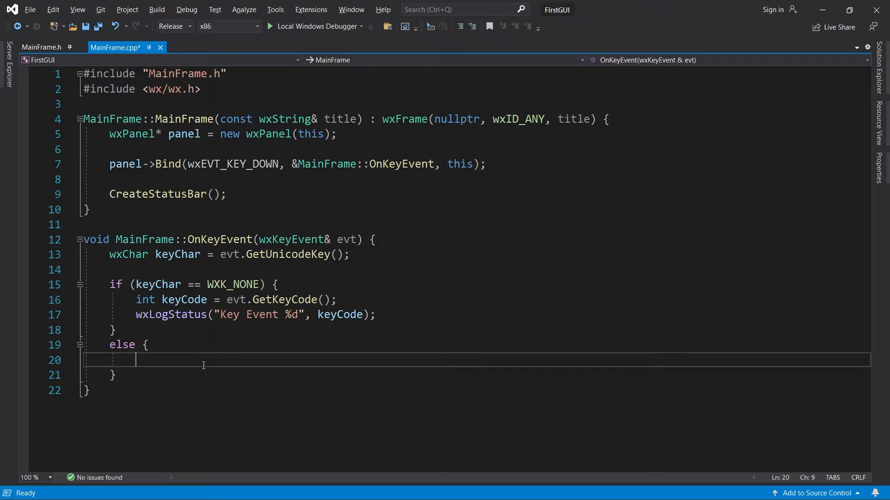
pyautogui.write('wxLogStatus("Key Event %c", keyChar);')
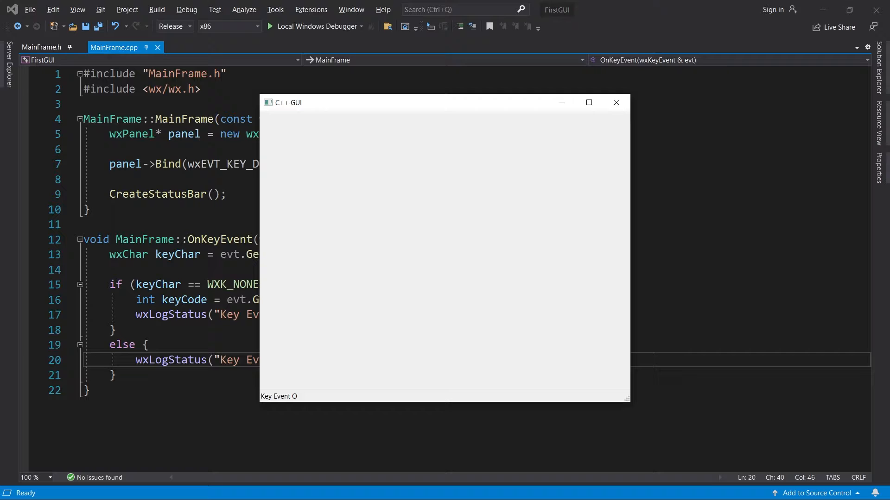
# - Press K in the running app to see it reported in the status bar
pyautogui.press('k')
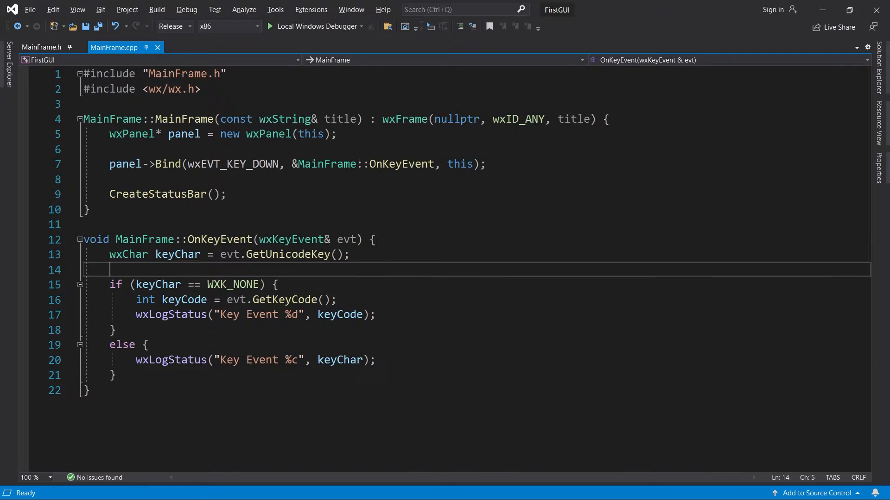
# - Add if (evt.GetUnicodeKey() == 'A') { wxLogStatus("A was pressed!"); } at the top of OnKeyEvent
pyautogui.press('Enter')
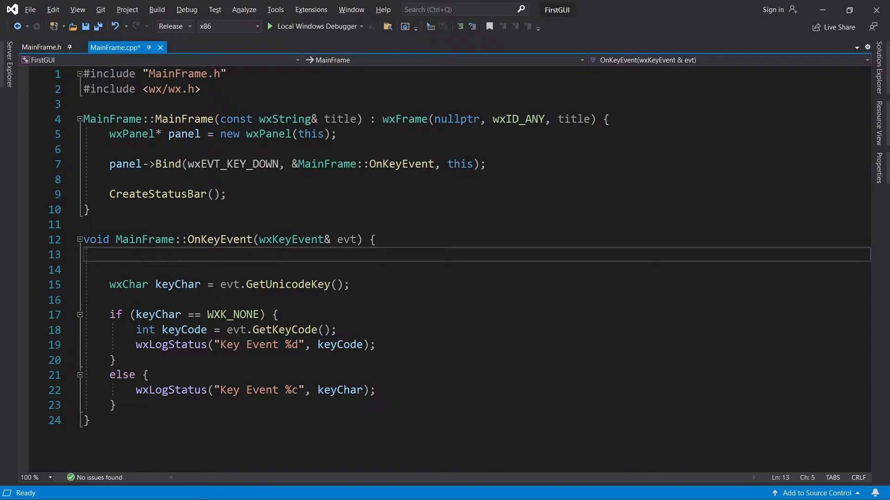
pyautogui.write('if')
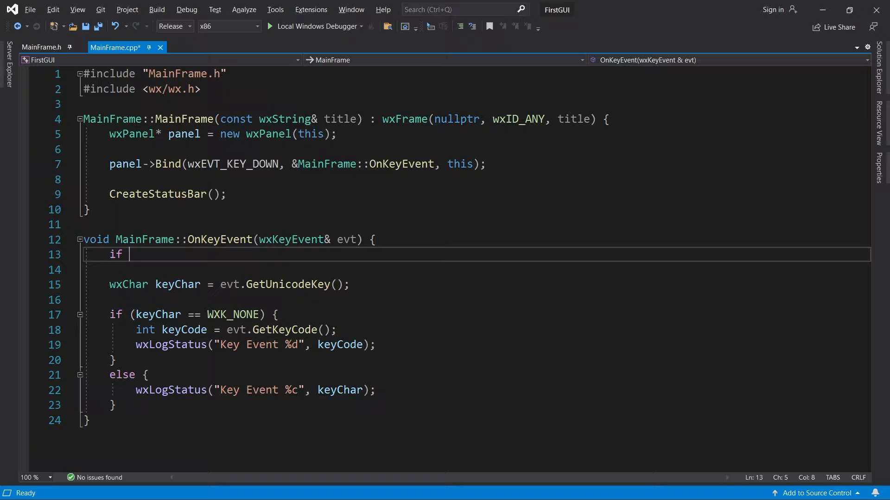
pyautogui.write('(evt.GetUnicodeKey())')
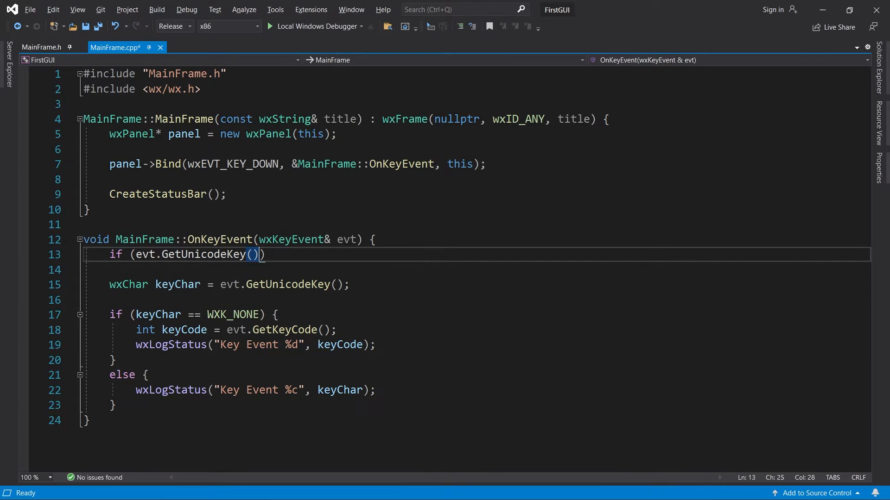
pyautogui.write("== 'A') {")
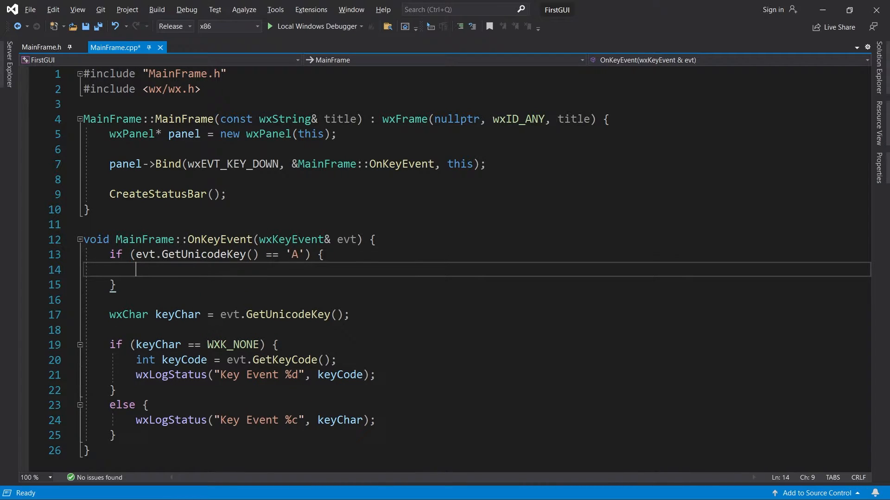
pyautogui.write('wxLogStatus')
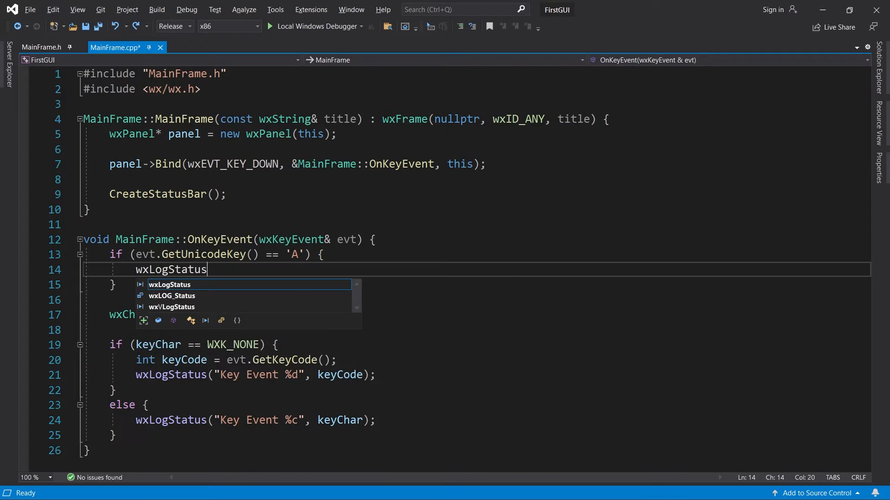
pyautogui.write('("A was pressed!");')
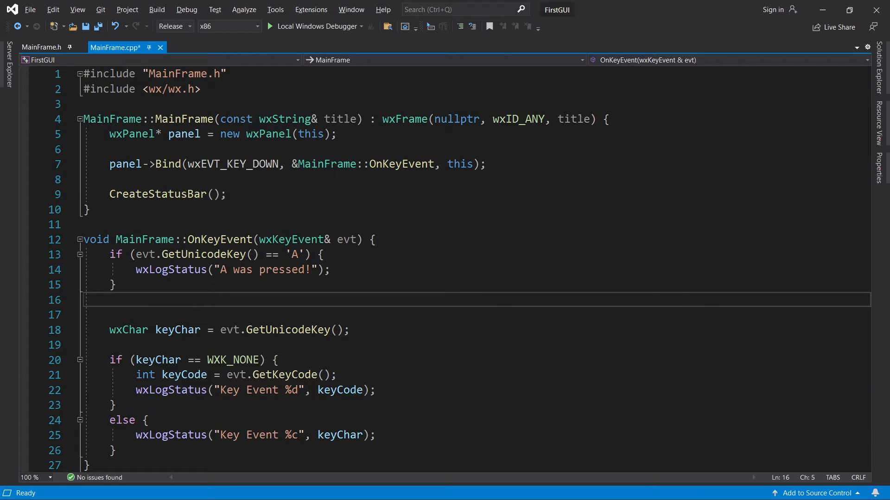
pyautogui.click(108, 300)
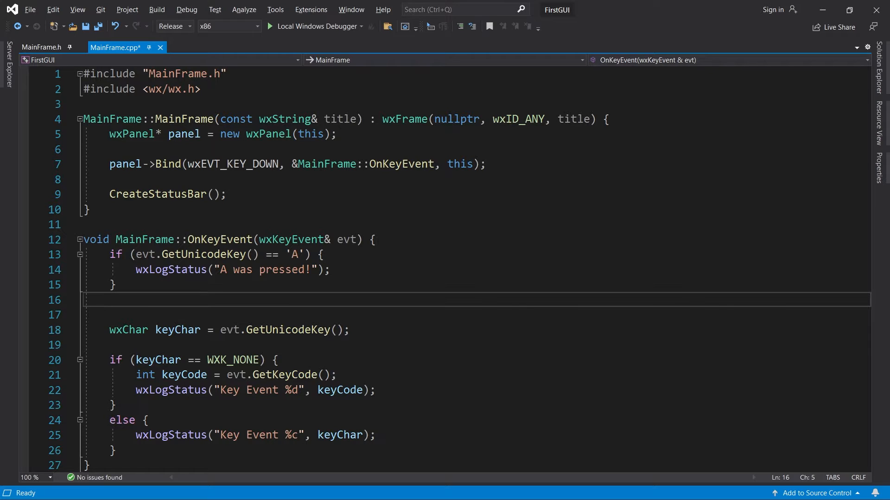
# - Add else if (evt.GetKeyCode() == 313) { wxLogStatus("HOME was pressed!"); }
pyautogui.write('else if (evt.GetKeyCode()')
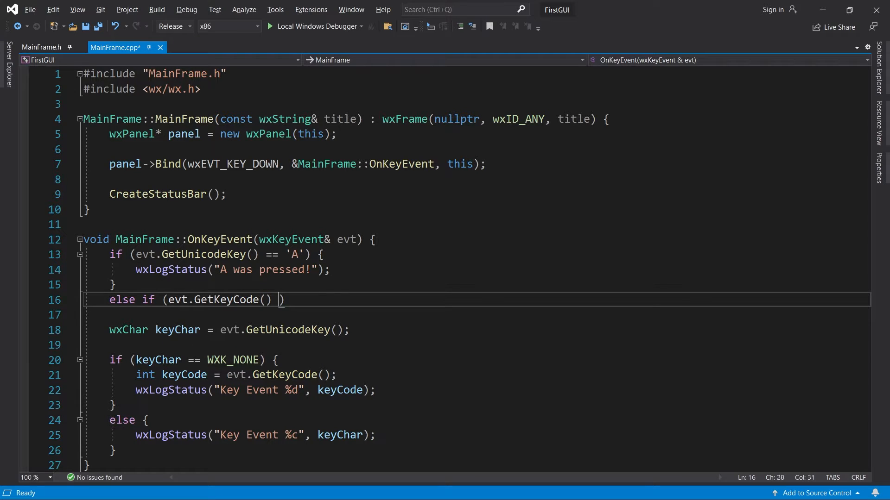
pyautogui.write('== 313) {')
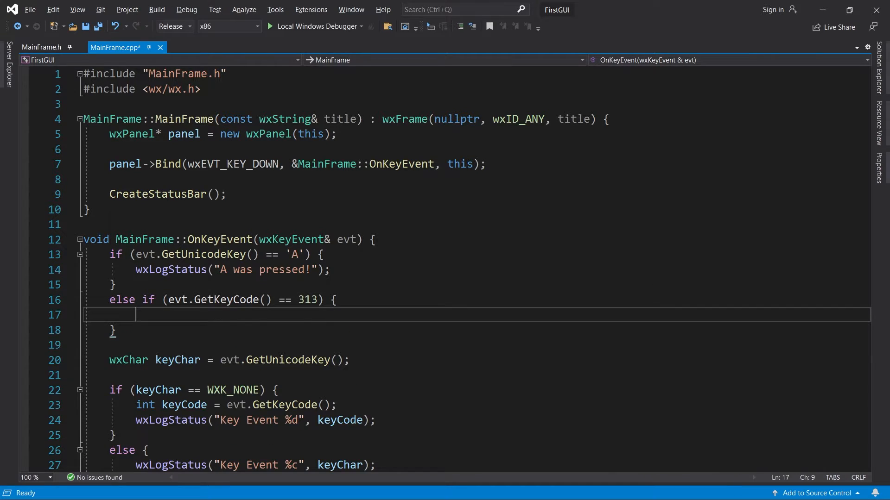
pyautogui.write('wxLog')
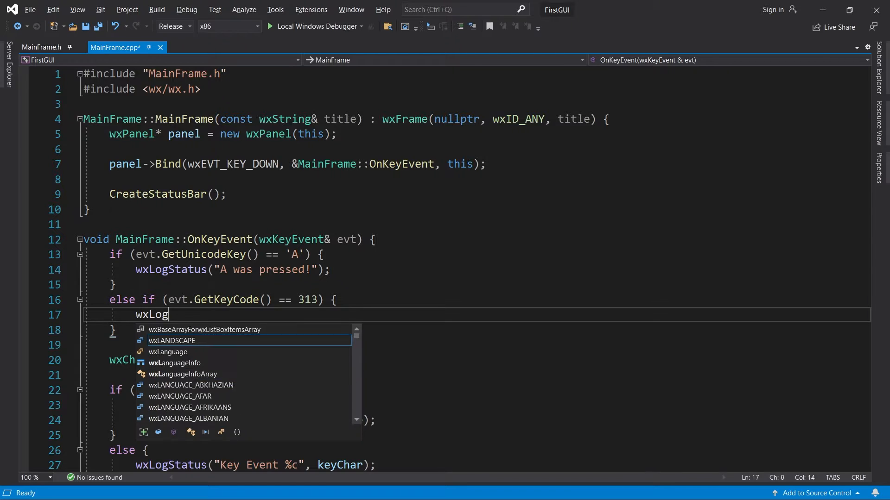
pyautogui.write('Status("HOME was "')
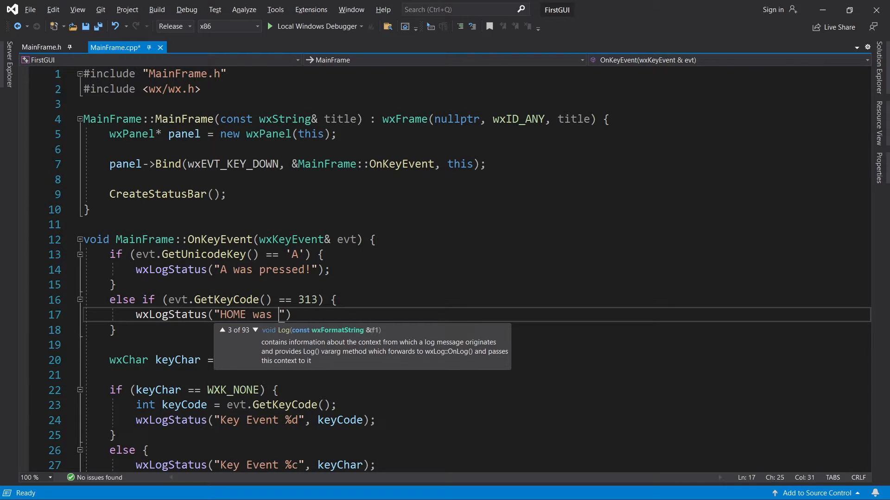
pyautogui.write('pressed!");')
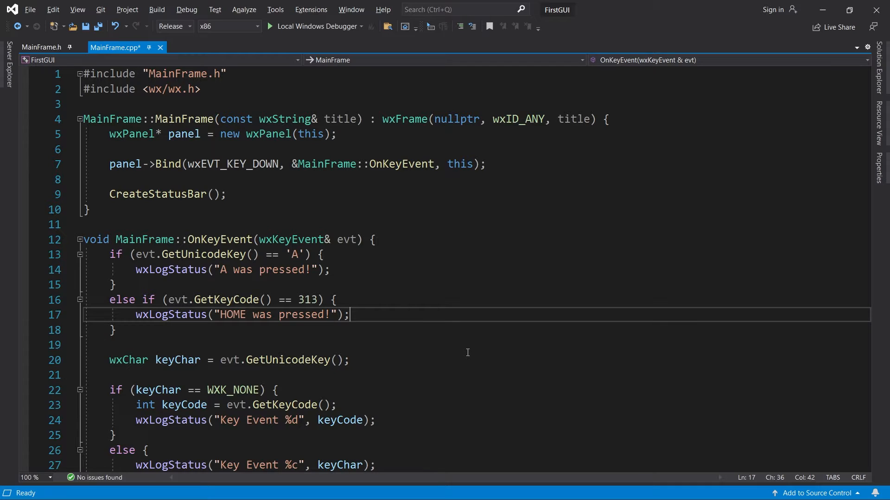
# - Replace the numeric code 313 with WXK_HOME and add return; after the checks
pyautogui.doubleClick(307, 300)
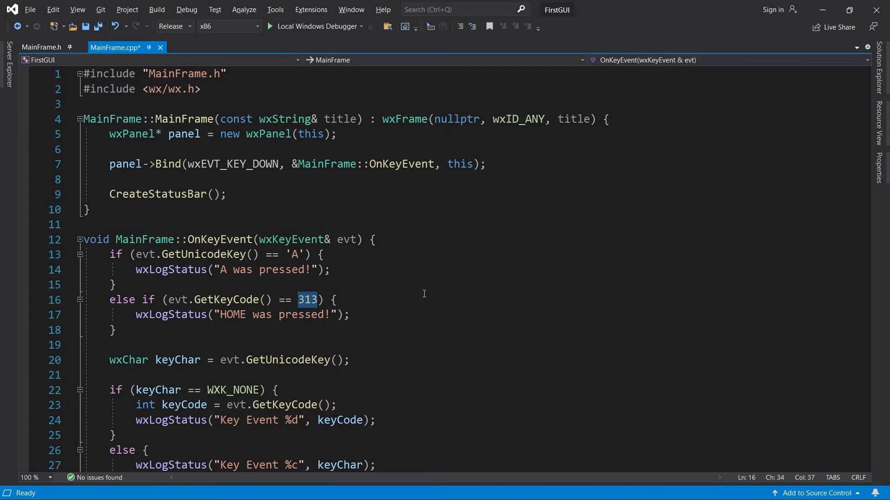
pyautogui.write('WXK_HOME')
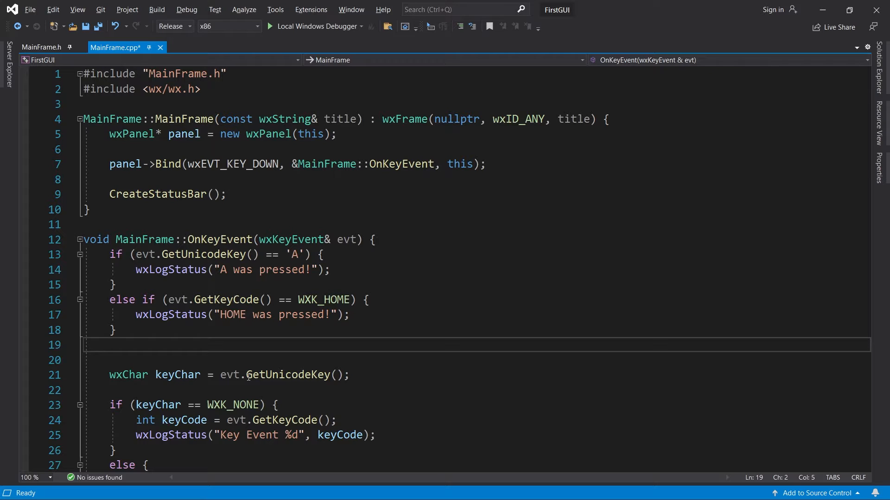
pyautogui.write('return;')
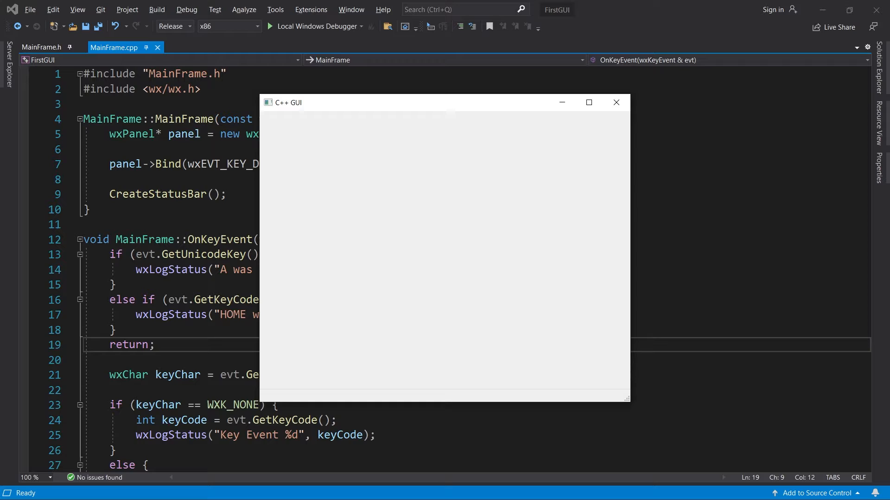
# - Press A and Home in the running app to get "A was pressed!" and "HOME was pressed!"
pyautogui.press('a')
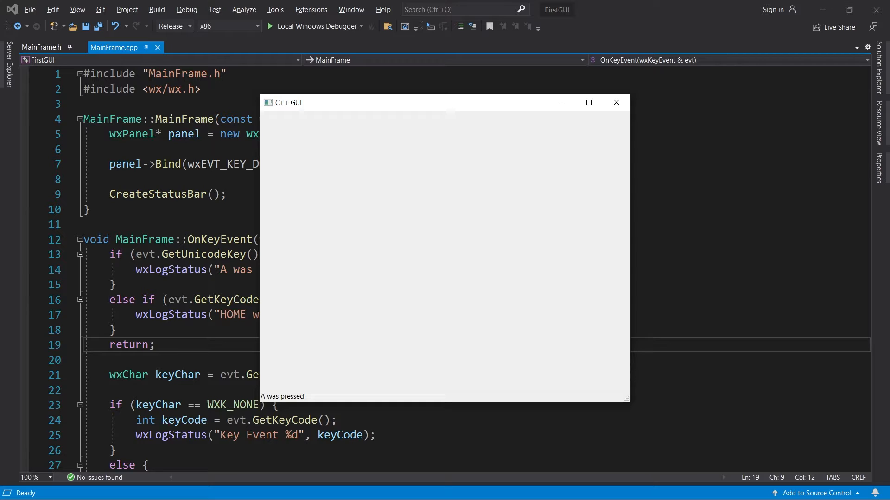
pyautogui.press('Home')
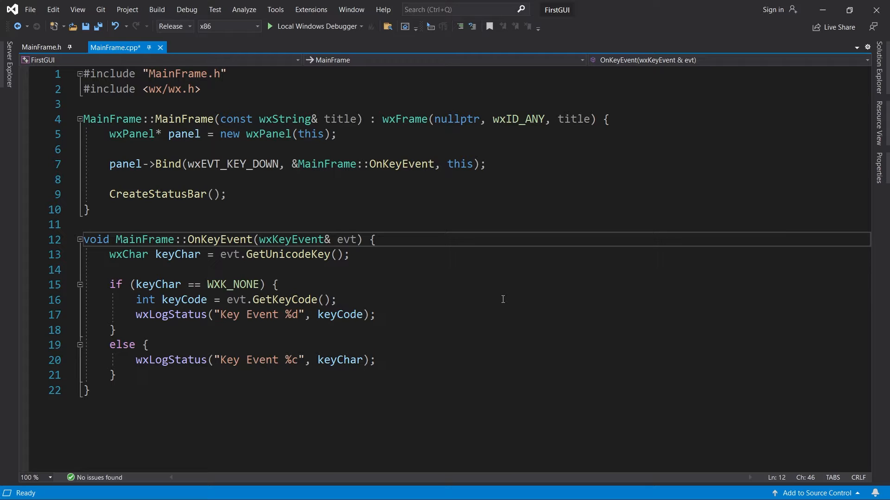
# - Swap the panel's Bind event through wxEVT_KEY_UP and wxEVT_CHAR, ending back on wxEVT_KEY_DOWN
pyautogui.doubleClick(233, 164)
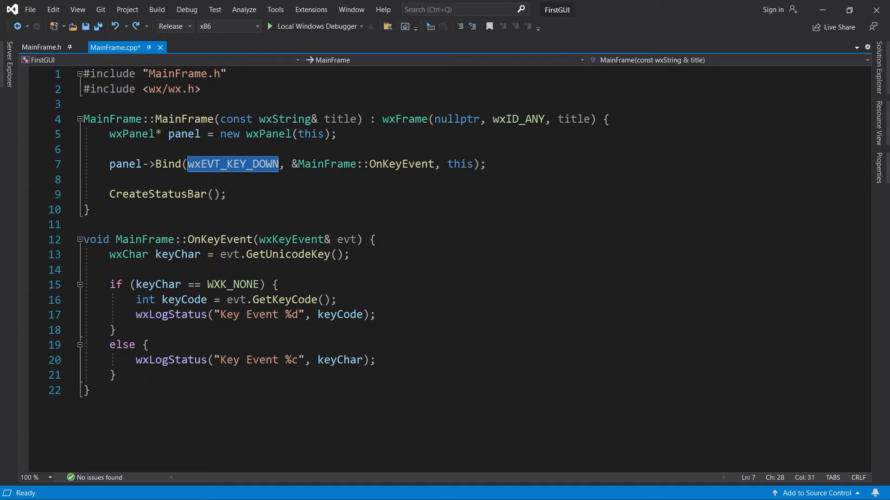
pyautogui.write('wx')
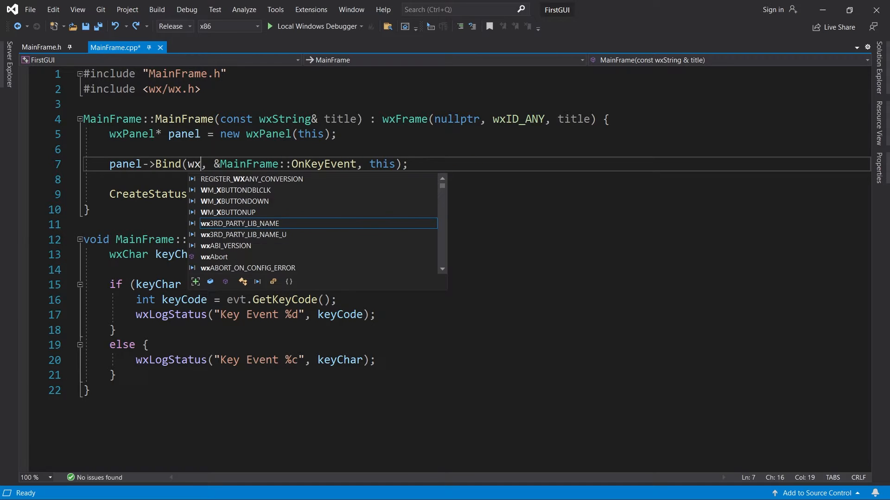
pyautogui.write('EVT_KEY_UP')
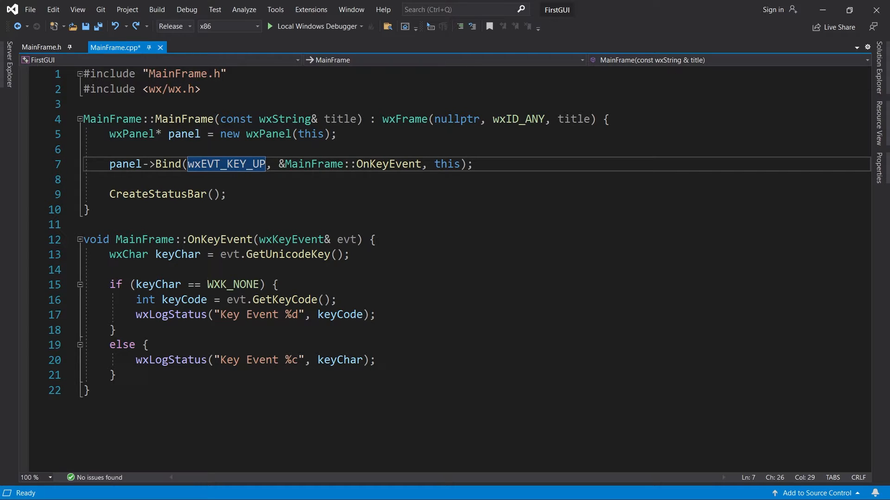
pyautogui.press('Delete')
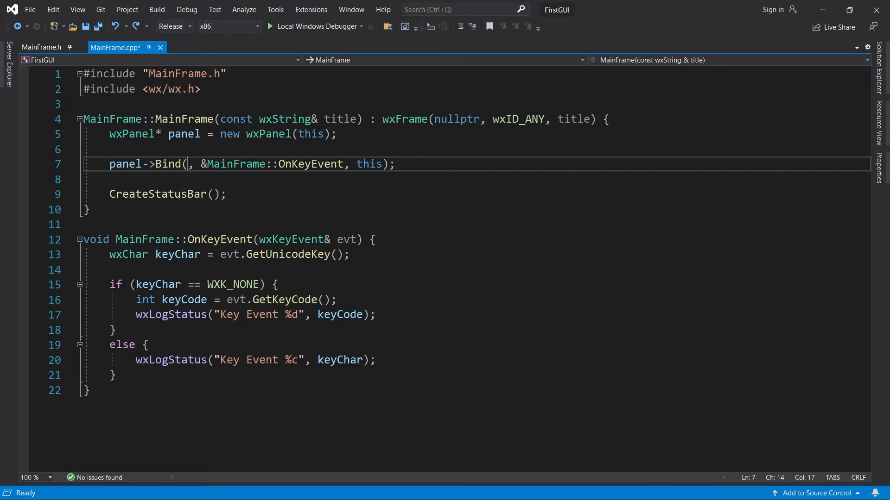
pyautogui.write('wxEVT_CHAR')
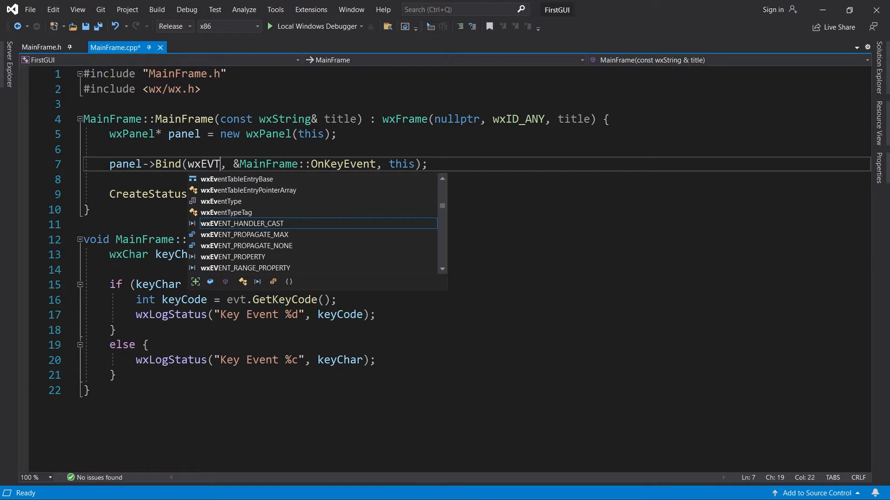
pyautogui.write('_KEY_DOWN')
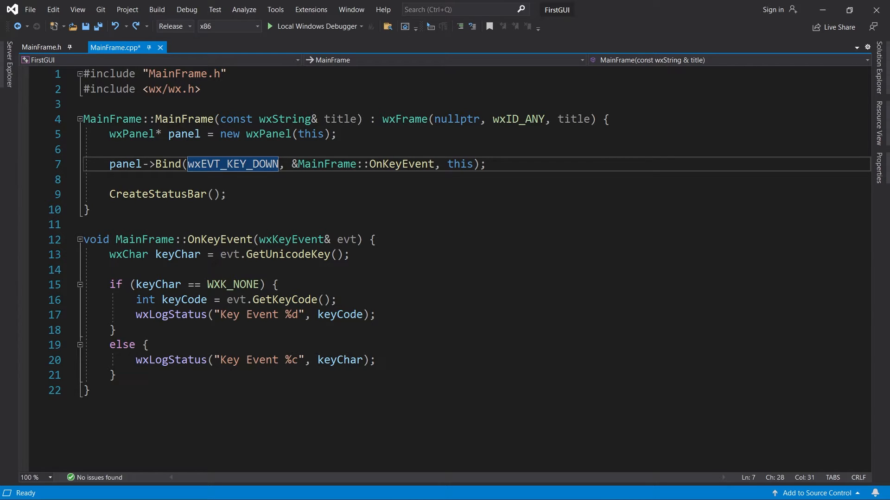
# - Create wxButton btn1 "Button 1" at (300,150) and btn2 at (300,350), both 200 by 100, and bind key-down on btn1
pyautogui.write('wxButton')
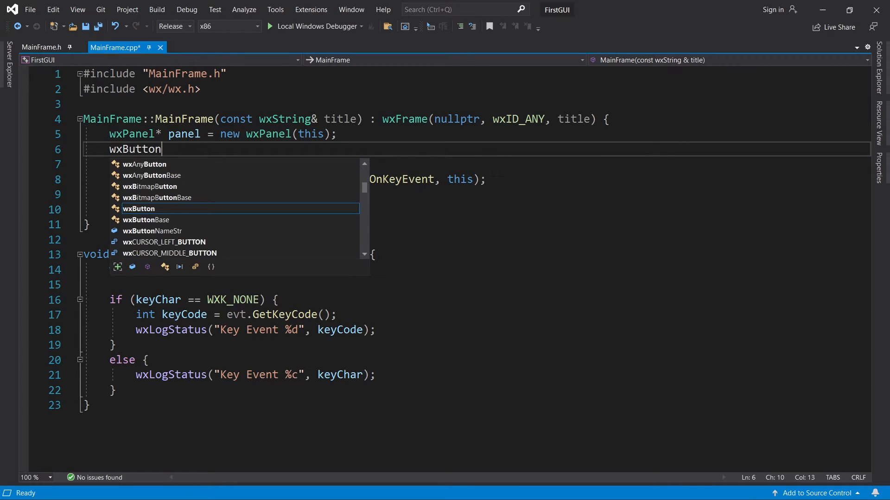
pyautogui.write('* btn1 = new wxB')
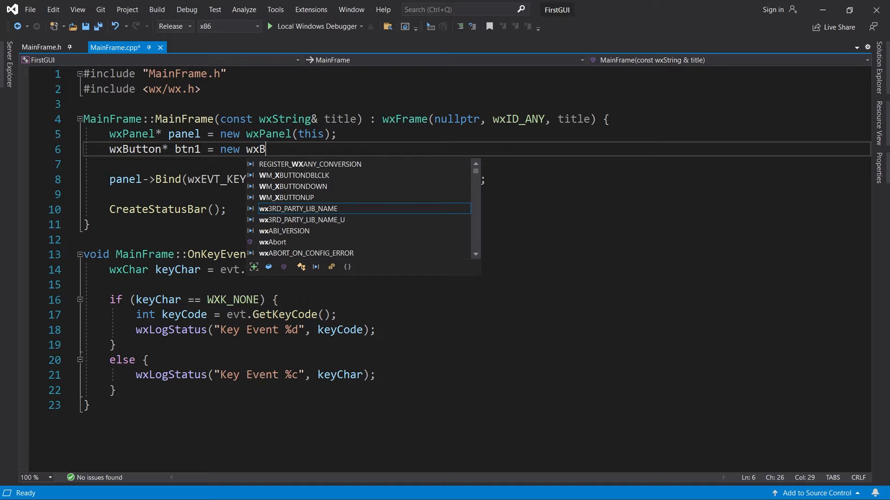
pyautogui.write('utton(panel, wxID_ANY, "Button 1", wxPoint(300, 150), wxSize(200, 100));')
pyautogui.click(476, 164)
pyautogui.write('wxButton* btn2 = new wxButton(panel, wxID_ANY, "Button 2", wxPoint(300,')
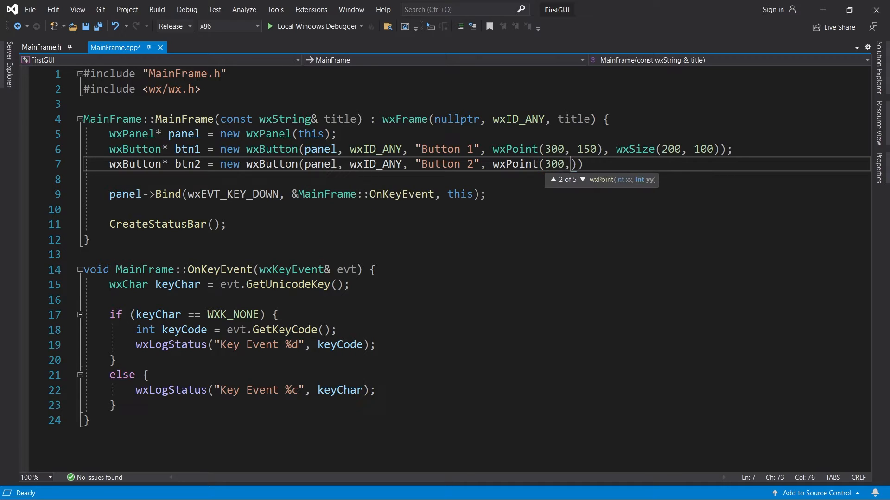
pyautogui.write('350), wxSize(200, 100')
pyautogui.click(476, 194)
pyautogui.write('bt')
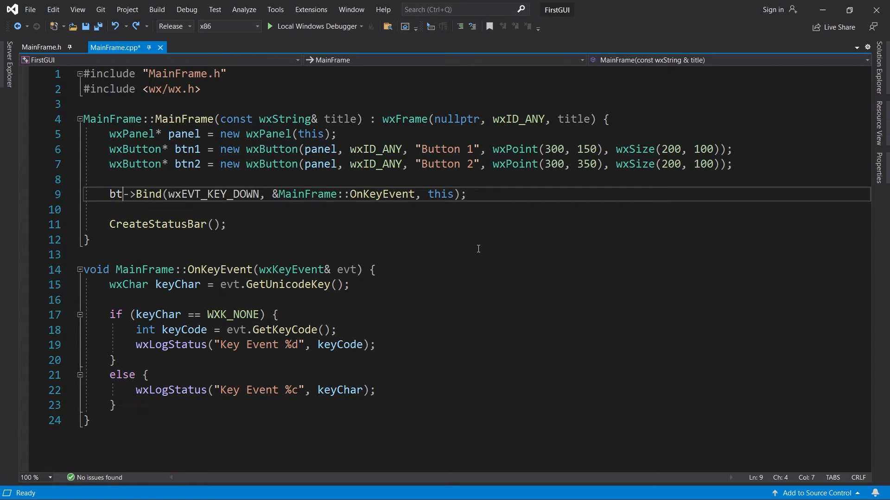
pyautogui.write('n1->Bind(wxEVT_KEY_DO')
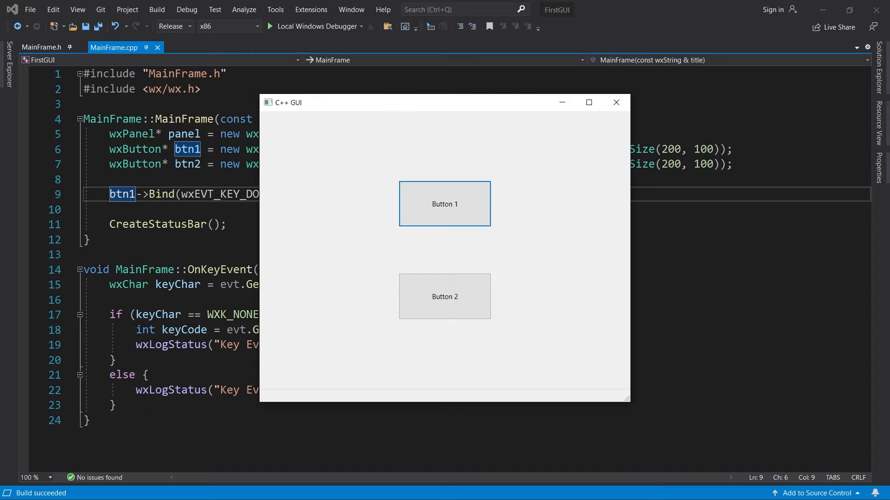
# - Send H, E and Y key presses to the running app and watch the status bar report them
pyautogui.press('h')
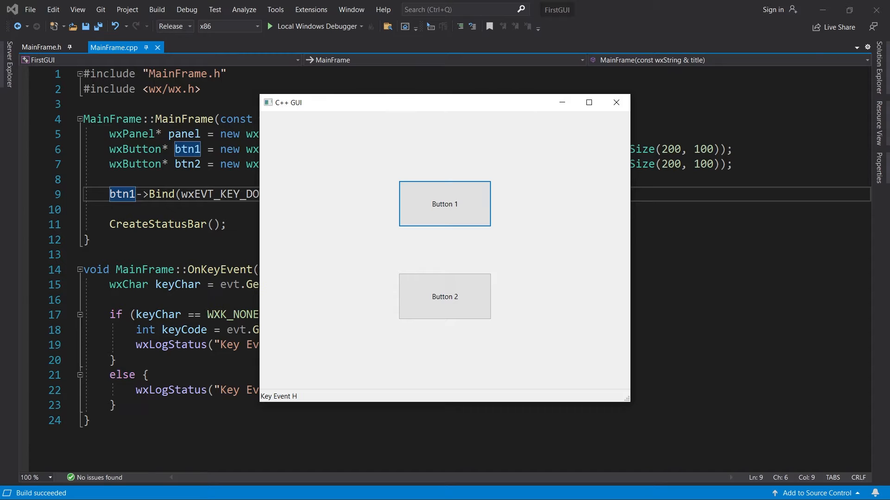
pyautogui.press('e')
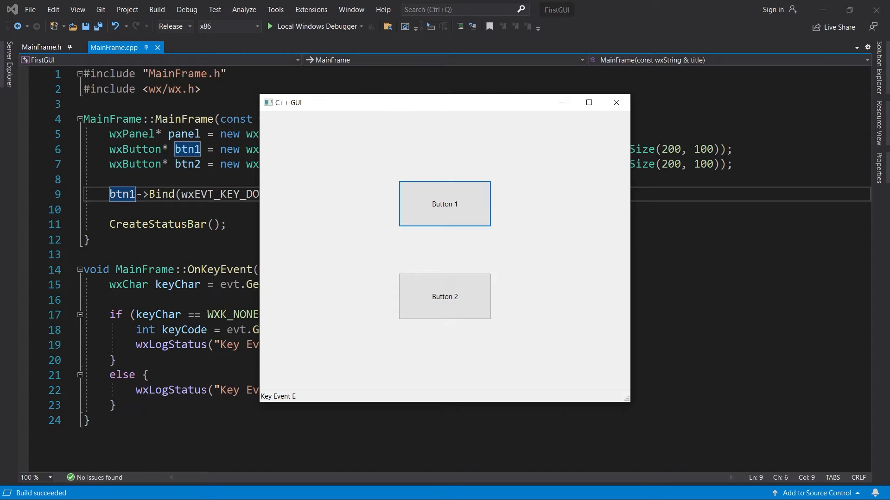
pyautogui.press('y')
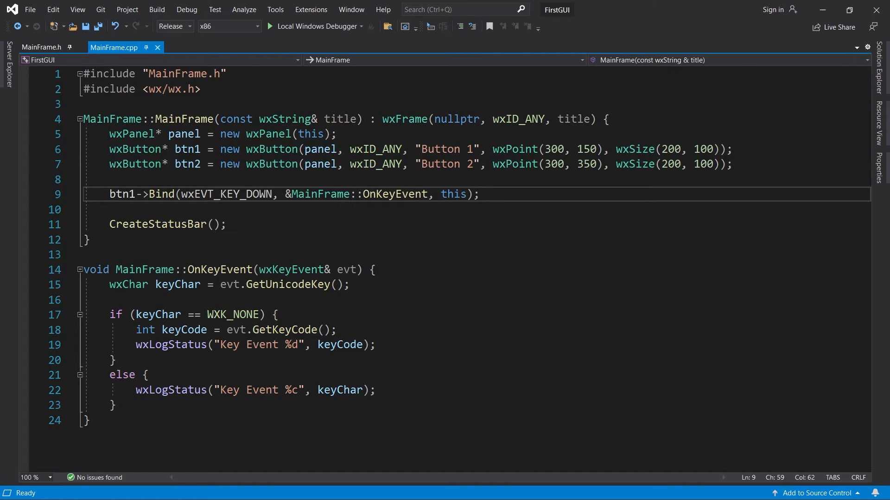
# - Add the wxWANTS_CHARS style to Button 1's constructor and rerun the app
pyautogui.click(480, 194)
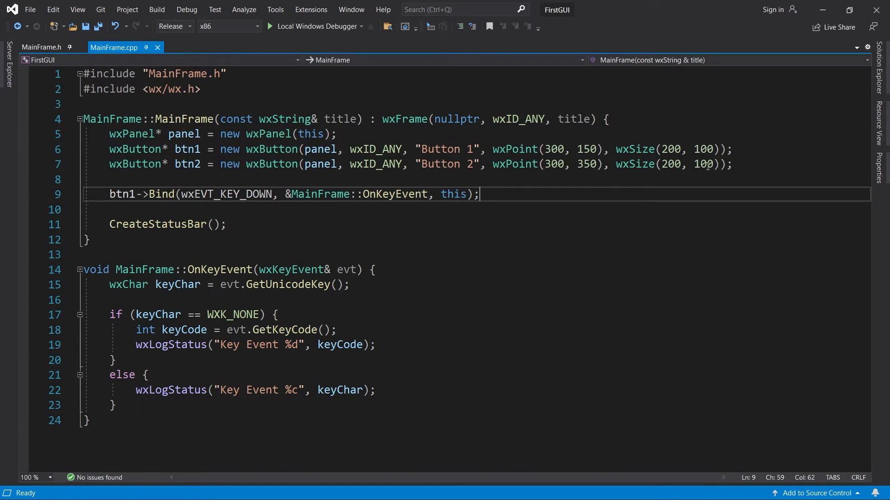
pyautogui.write(',')
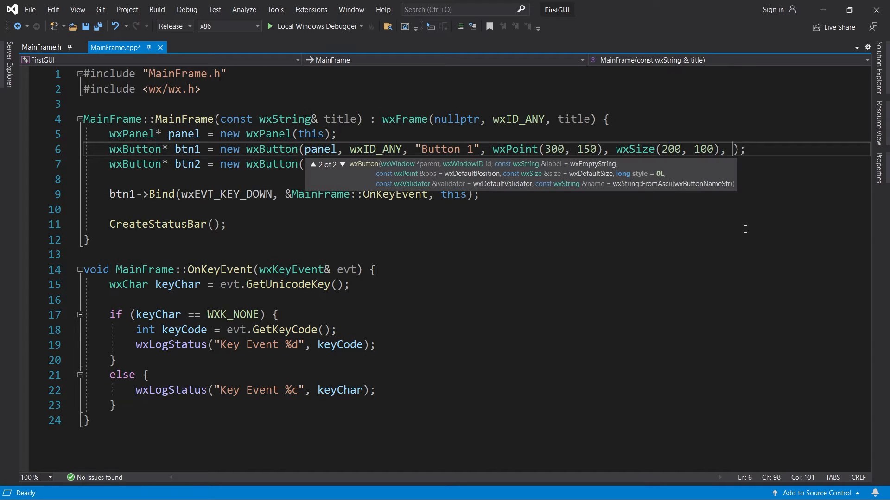
pyautogui.write('wxWANTS_CHARS')
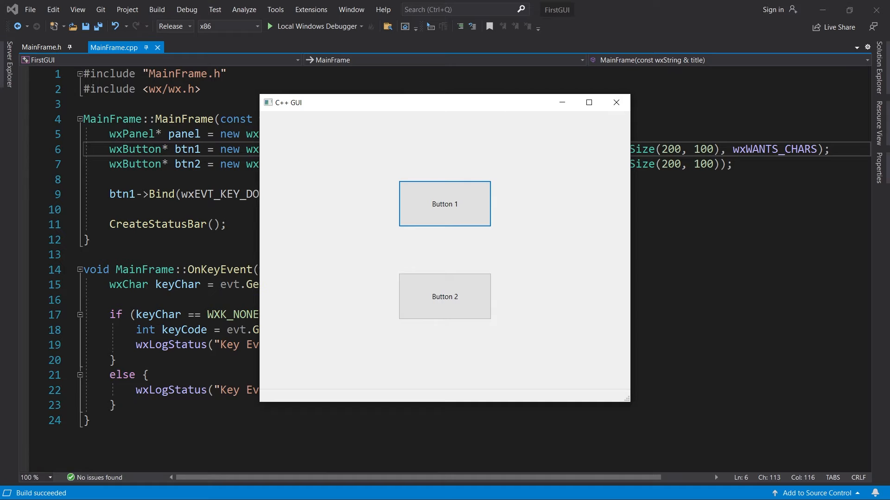
# - Send G and E key presses to the rebuilt app and check the status bar shows them
pyautogui.press('g')
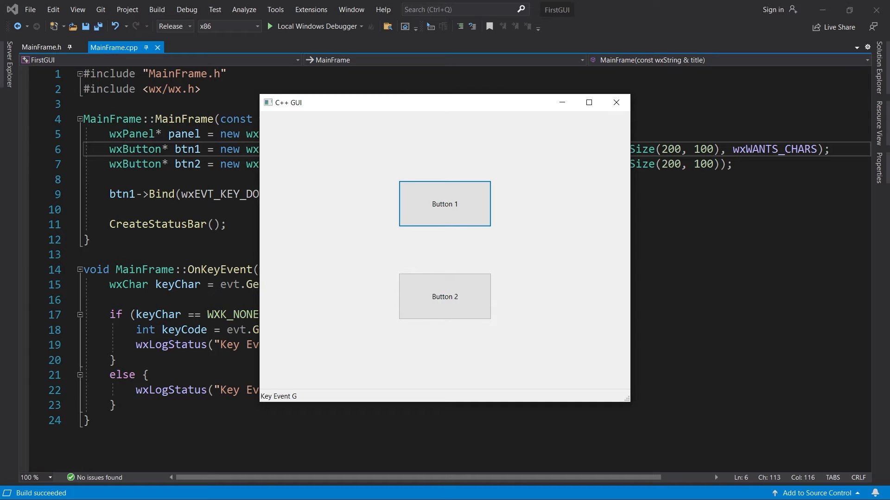
pyautogui.press('e')
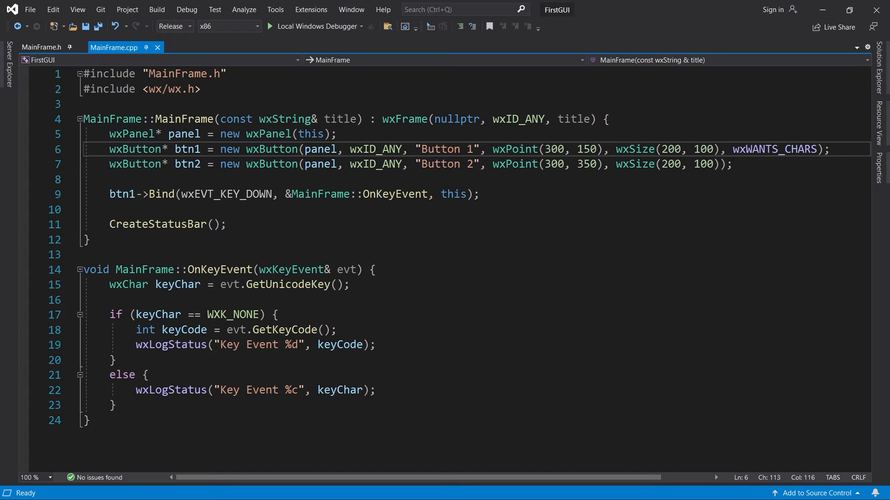
# - Start OnKeyEvent with an if (evt.GetKeyCode() == WXK_TAB) block
pyautogui.click(373, 270)
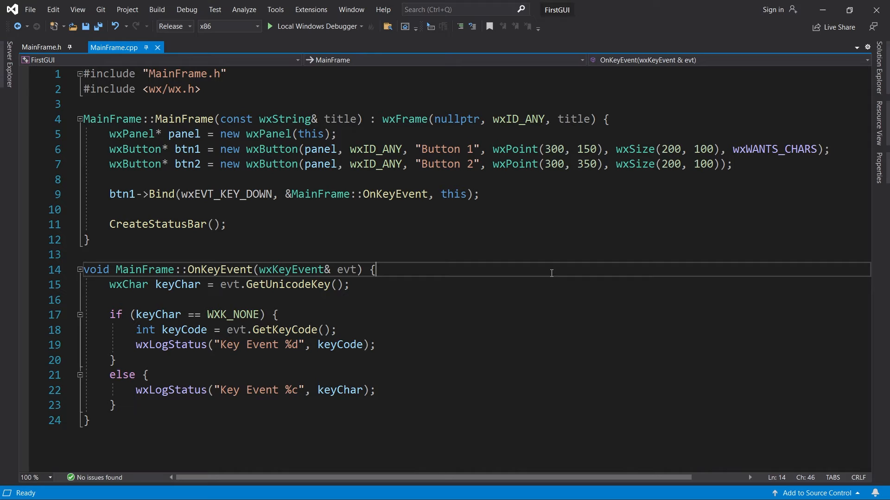
pyautogui.press('enter')
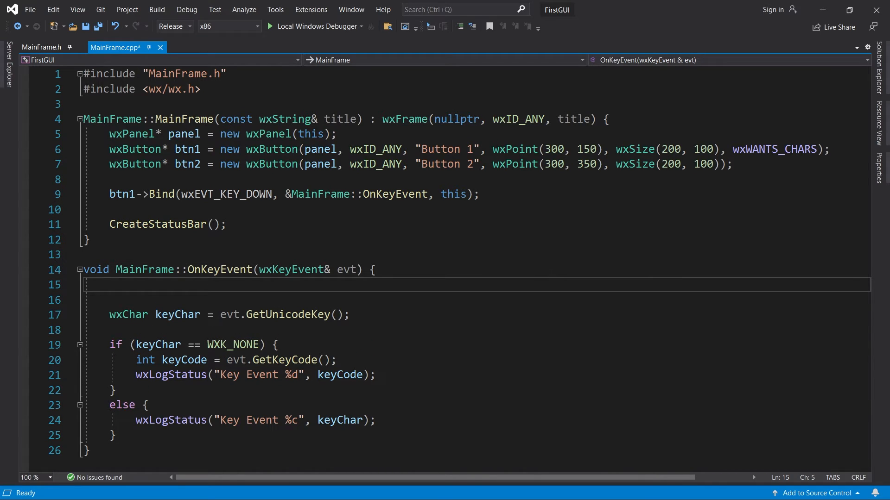
pyautogui.write('if')
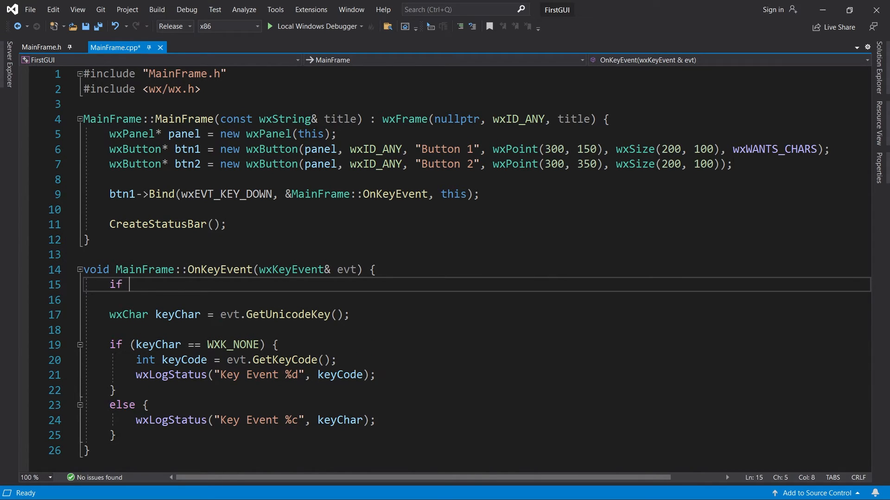
pyautogui.write('(evt.GetKeyCode() == WXK')
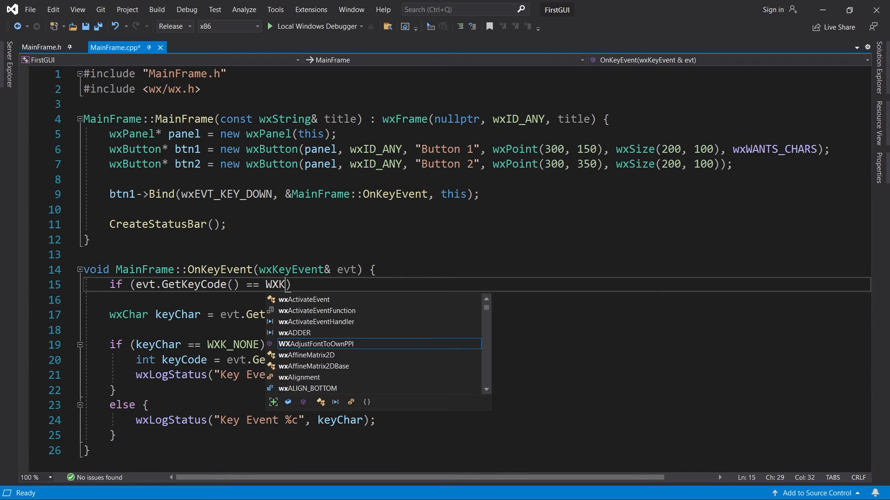
pyautogui.write('_TAB)')
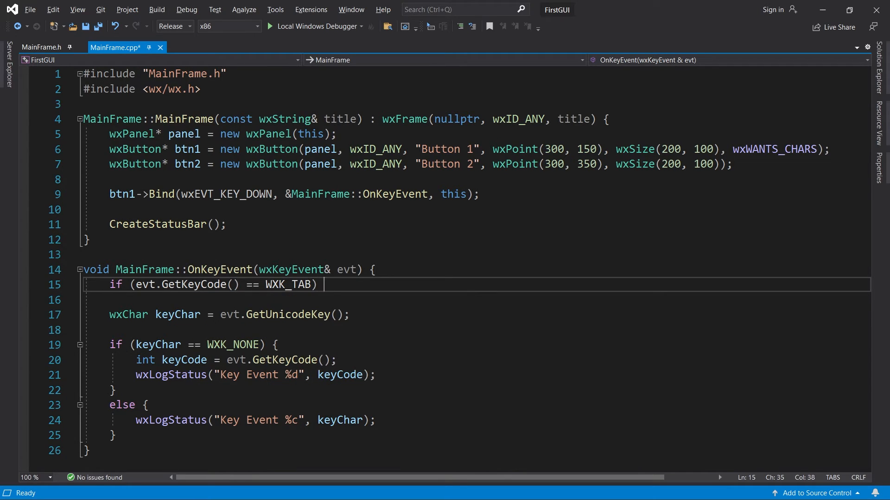
pyautogui.write('{')
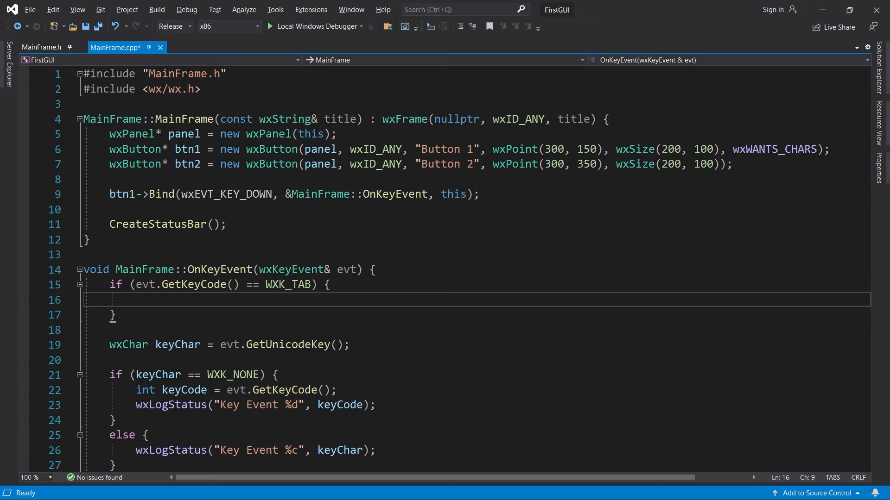
# - Inside the Tab block cast evt.GetEventObject() to wxWindow* and call window->Navigate()
pyautogui.write('wxWindow* window')
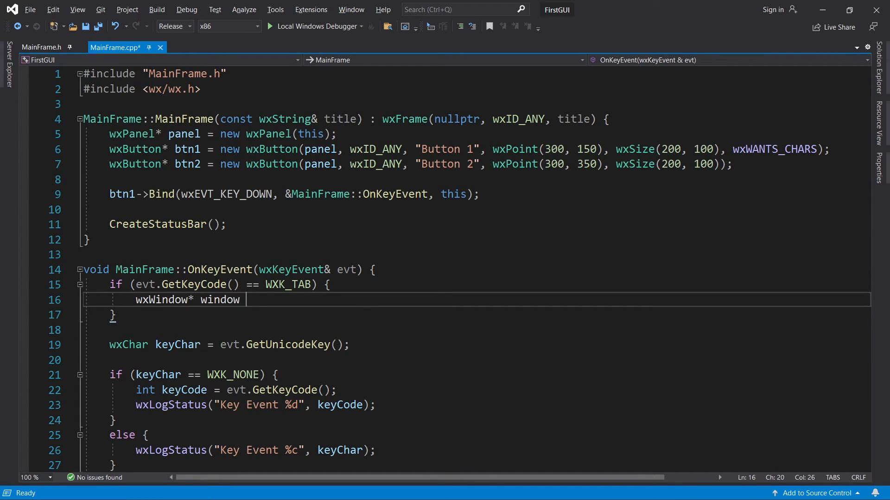
pyautogui.write('= (wxWindow')
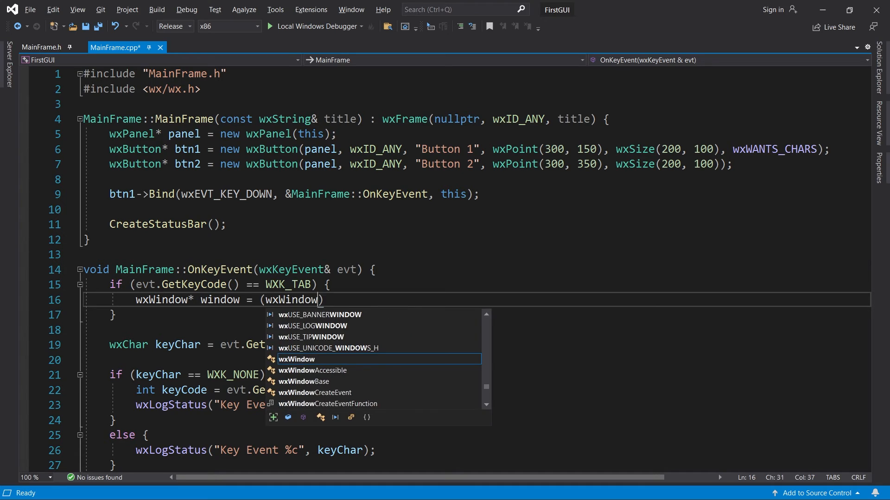
pyautogui.write(')evt.GetEventObject();')
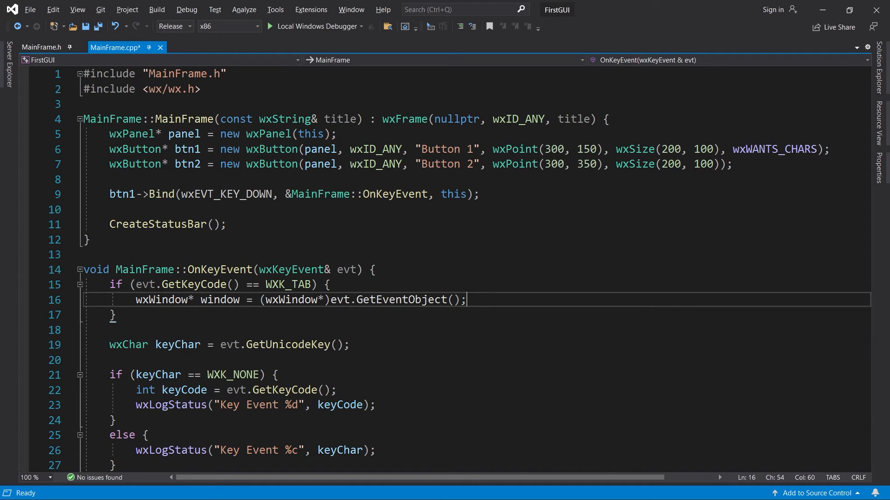
pyautogui.press('Enter')
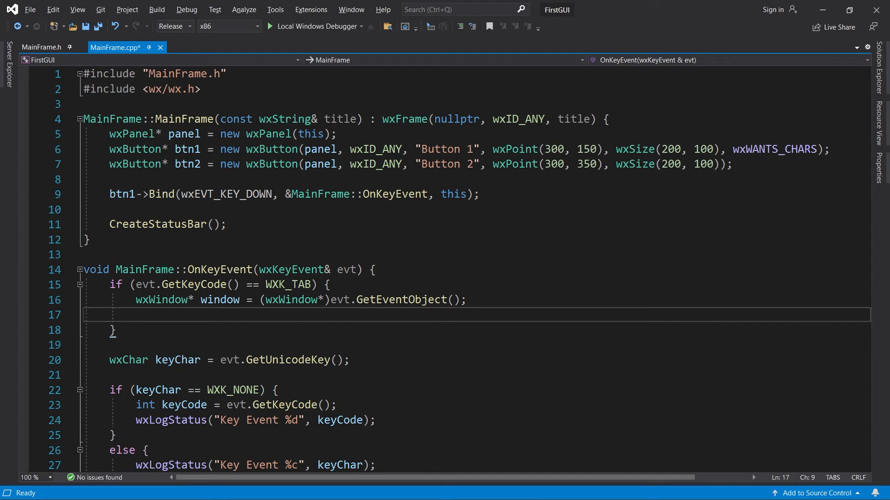
pyautogui.write('w')
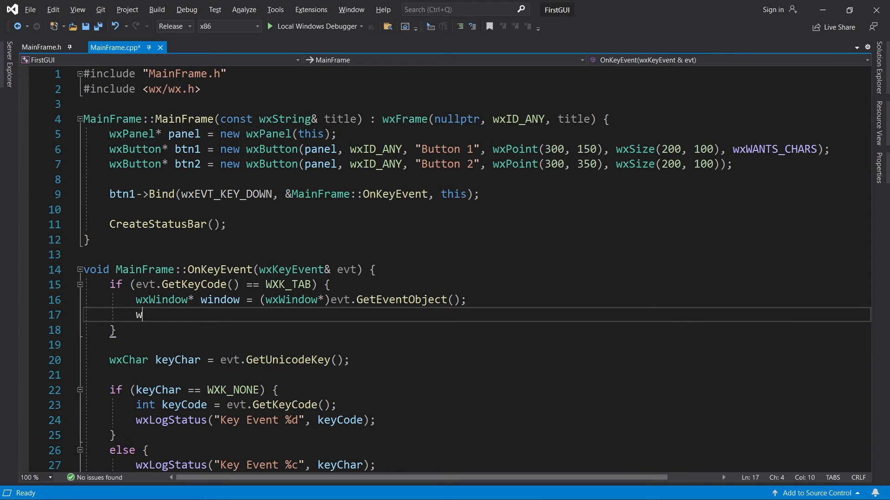
pyautogui.write('indow->Navigate()')
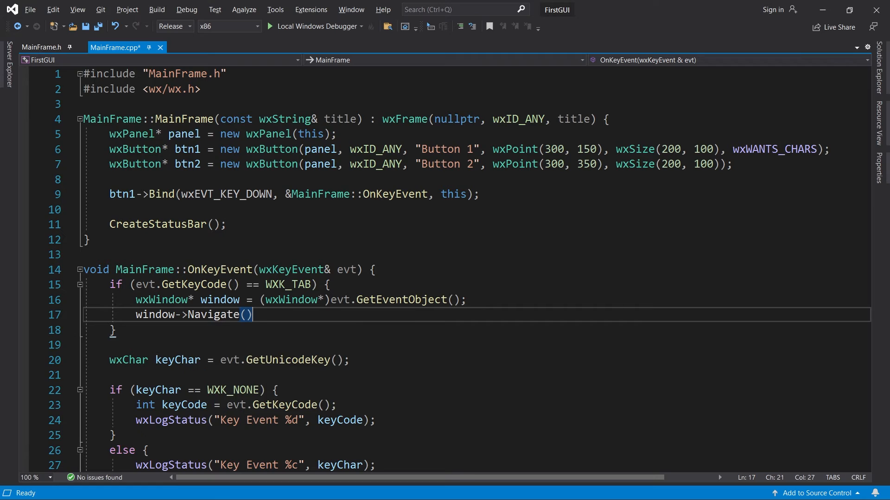
pyautogui.write(';')
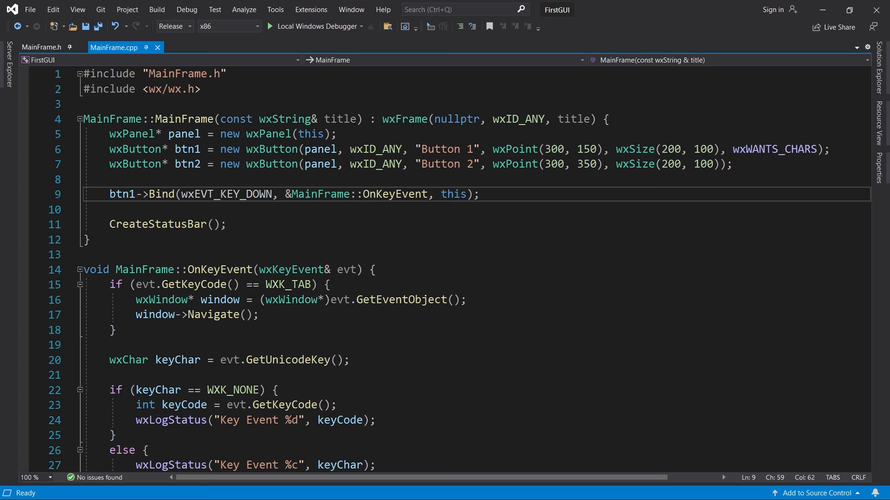
# - Move the wxWANTS_CHARS style from Button 1's constructor to the wxPanel constructor
pyautogui.doubleClick(774, 149)
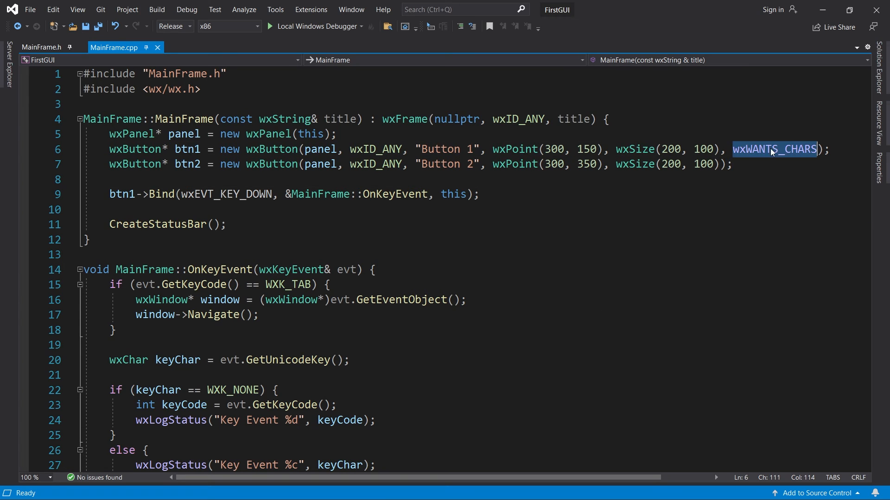
pyautogui.press('Delete')
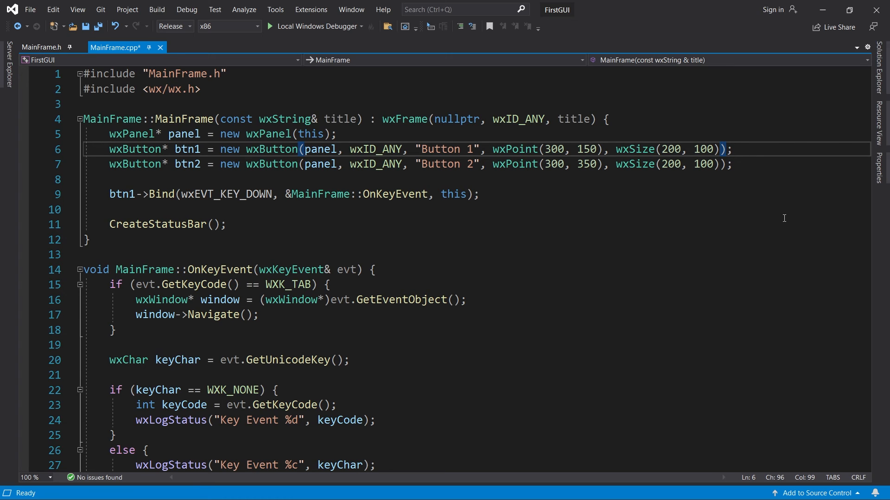
pyautogui.moveTo(615, 188)
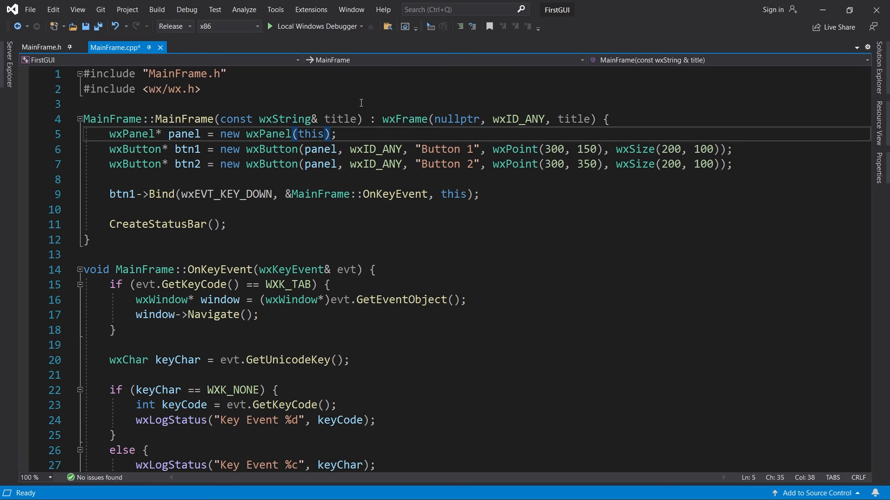
pyautogui.write(', wxID_ANY, wxDefaultPosition, wxDefaultSize, wxWANTS_CHARS')
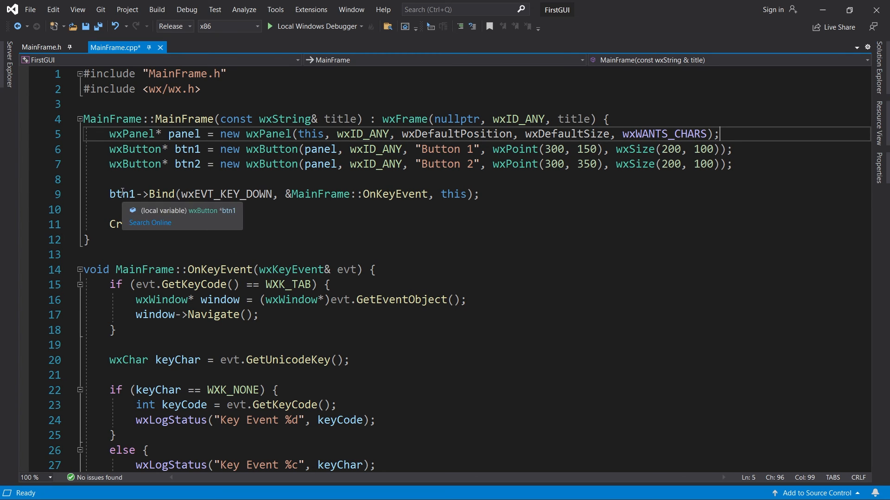
# - Bind OnKeyEvent on the panel with the wxEVT_CHAR_HOOK event instead of btn1's wxEVT_KEY_DOWN
pyautogui.write('panel')
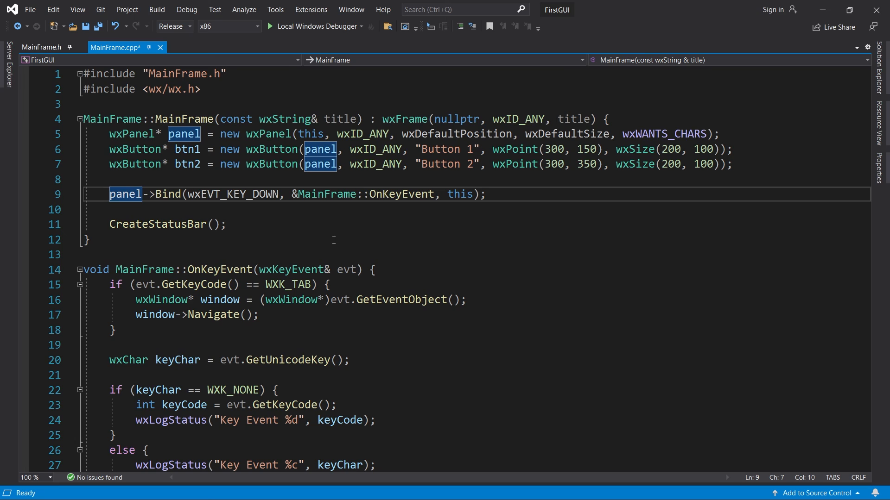
pyautogui.doubleClick(232, 194)
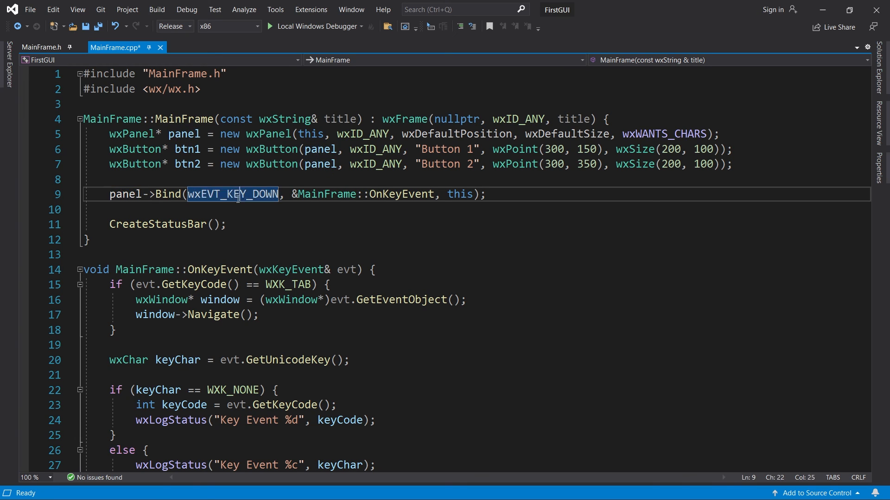
pyautogui.write('wxEVT_CHAR_')
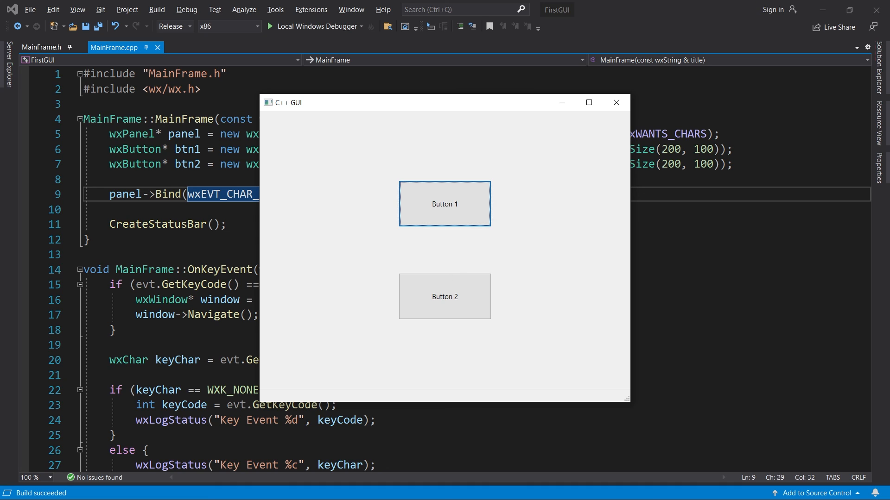
# - Send an E key press, then Tab to move focus to Button 2 while the status bar updates
pyautogui.press('e')
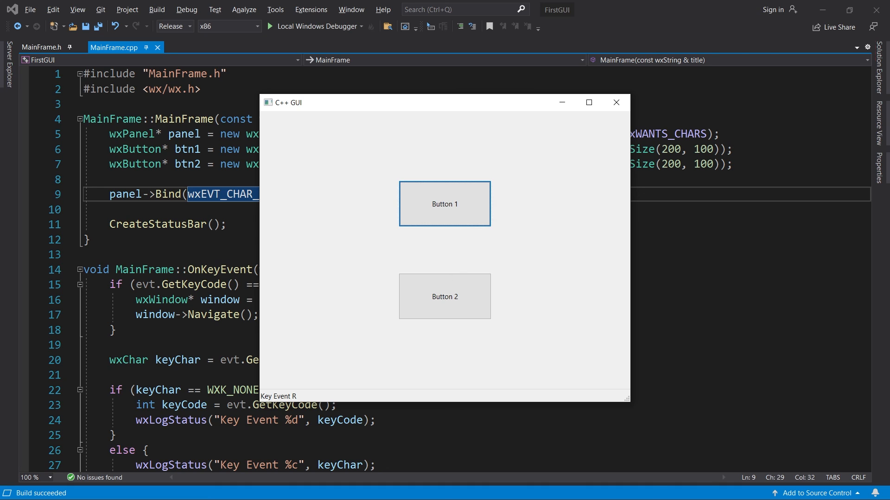
pyautogui.press('Tab')
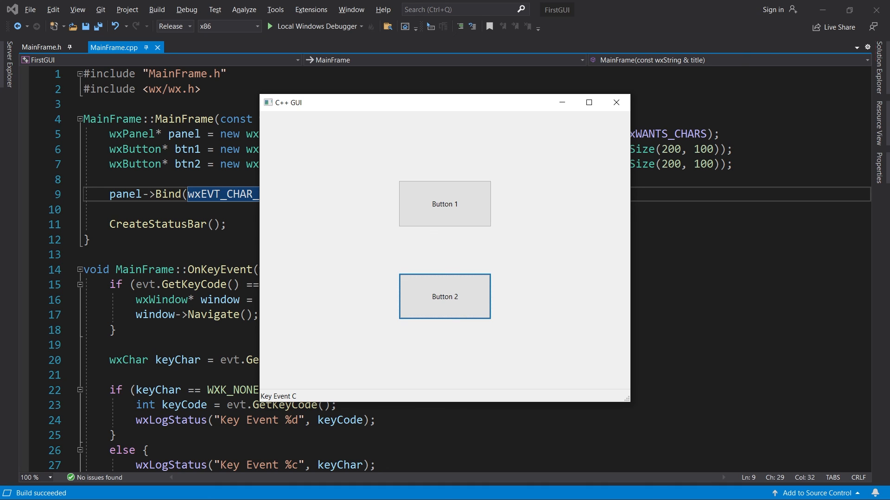